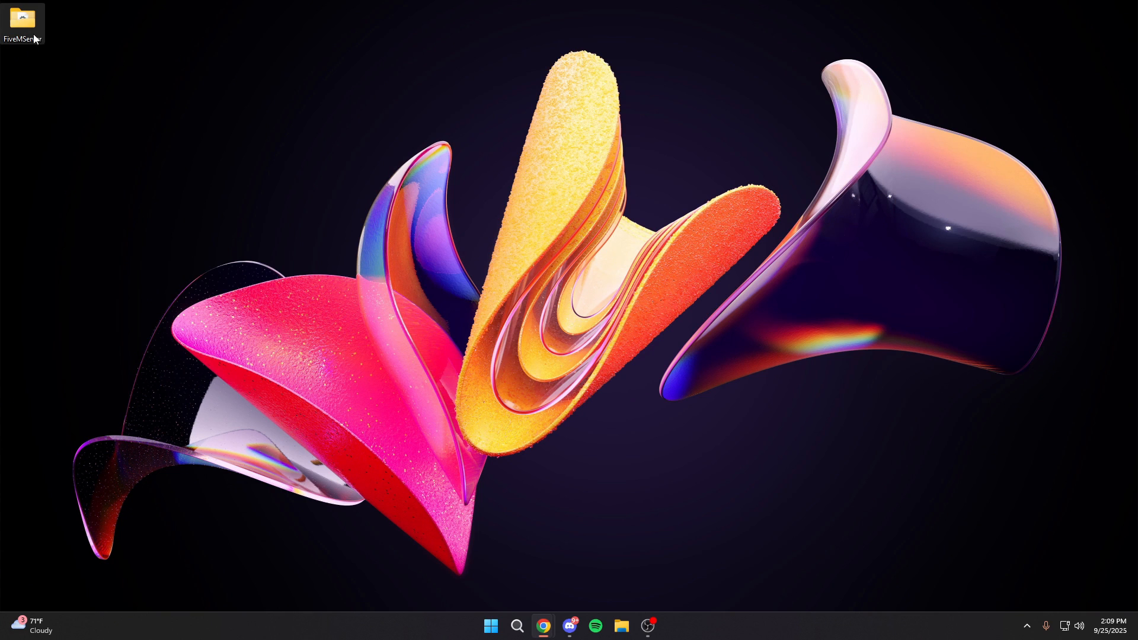
Step: Open the FiveMServer desktop folder and then its resources folder
{"action": "double_click", "coordinate": [22, 19]}
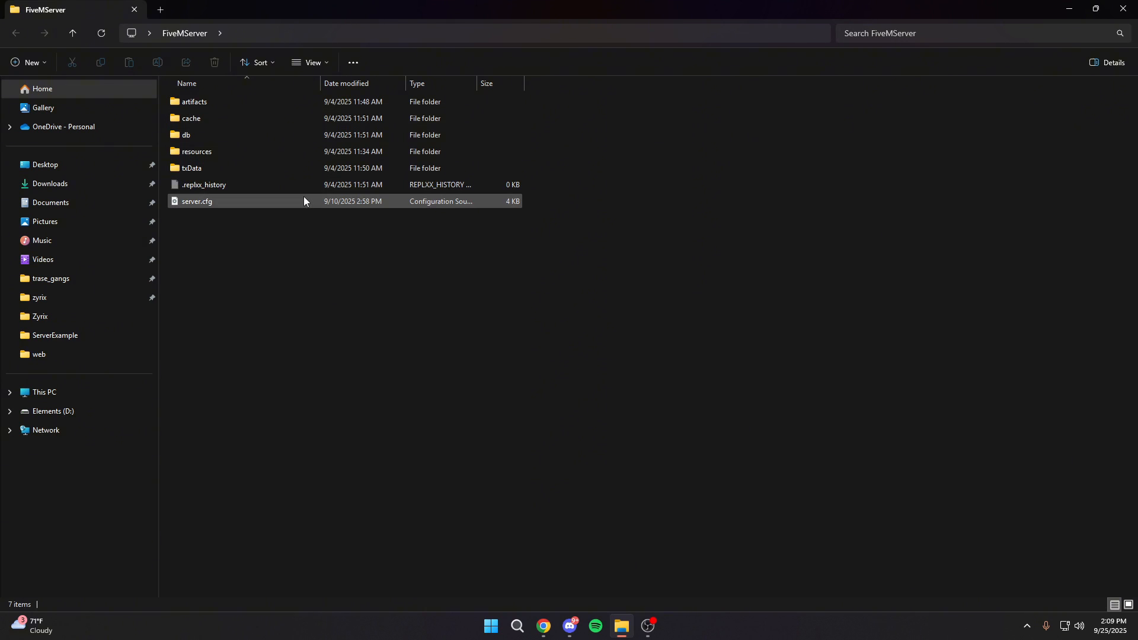
{"action": "double_click", "coordinate": [196, 151]}
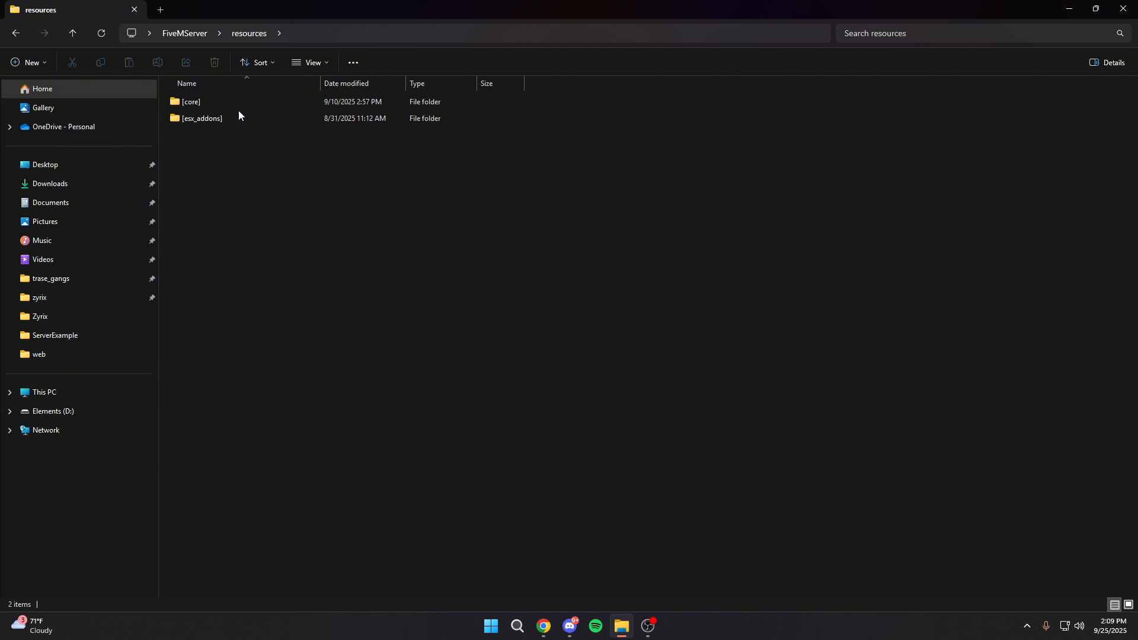
{"action": "double_click", "coordinate": [201, 117]}
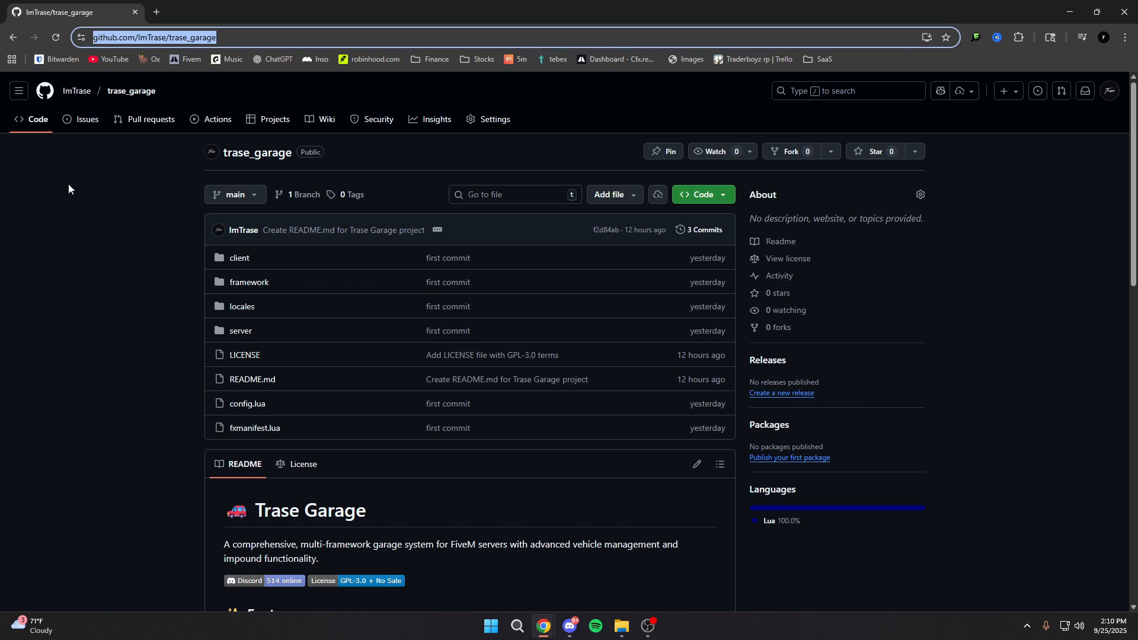
Step: Download the trase_garage repository from GitHub as a ZIP and open the archive
{"action": "scroll", "scroll_direction": "down", "scroll_amount": 3}
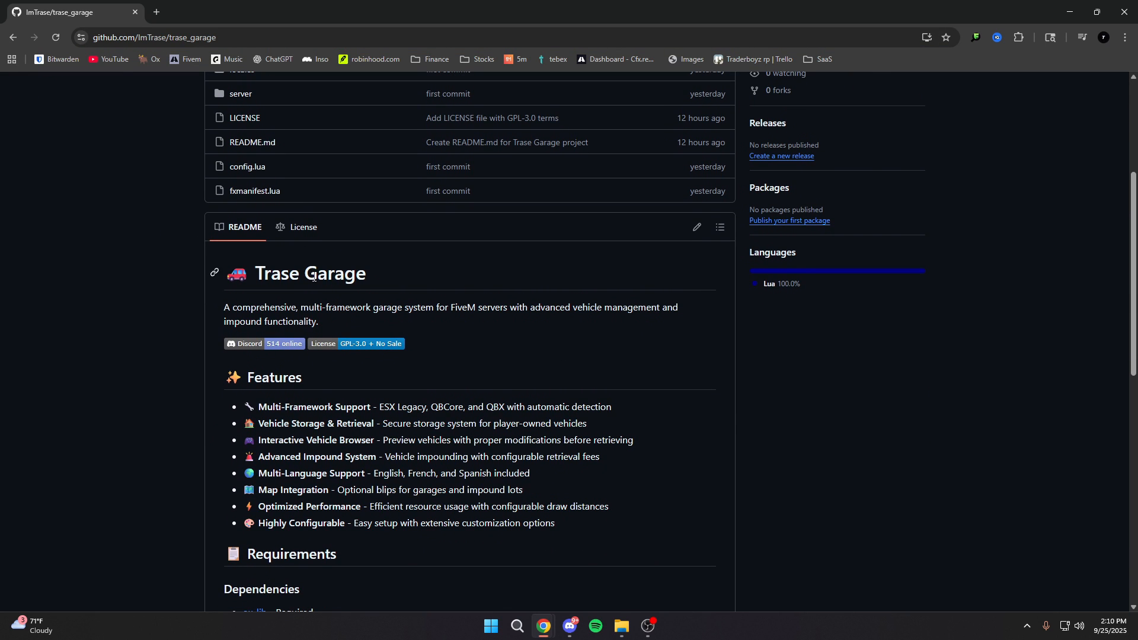
{"action": "scroll", "scroll_direction": "down", "scroll_amount": 3}
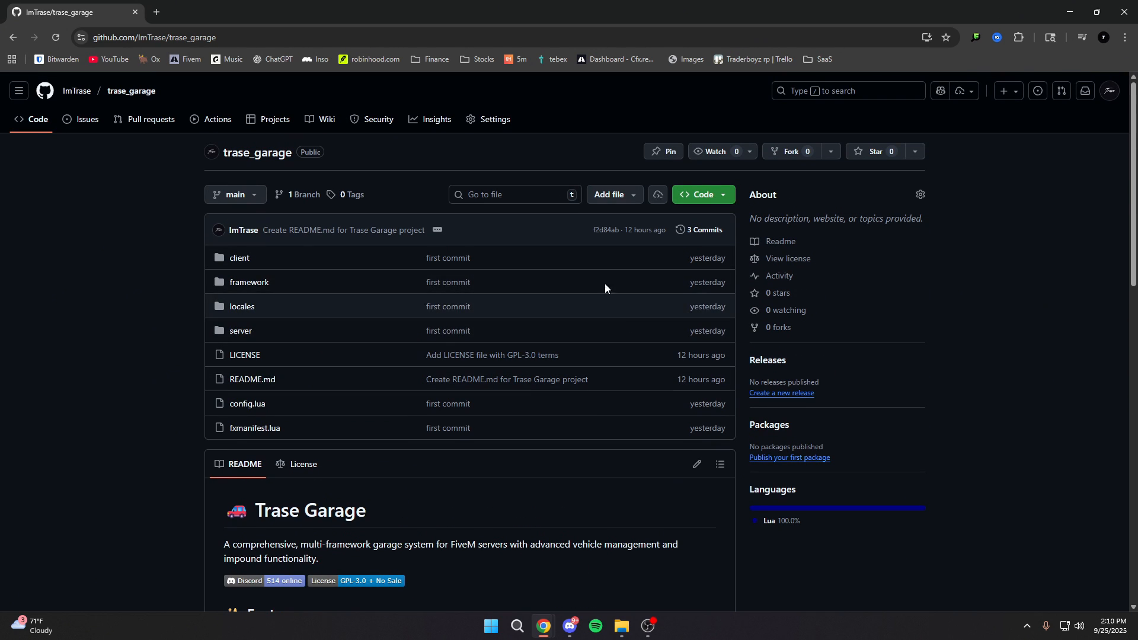
{"action": "left_click", "coordinate": [700, 196]}
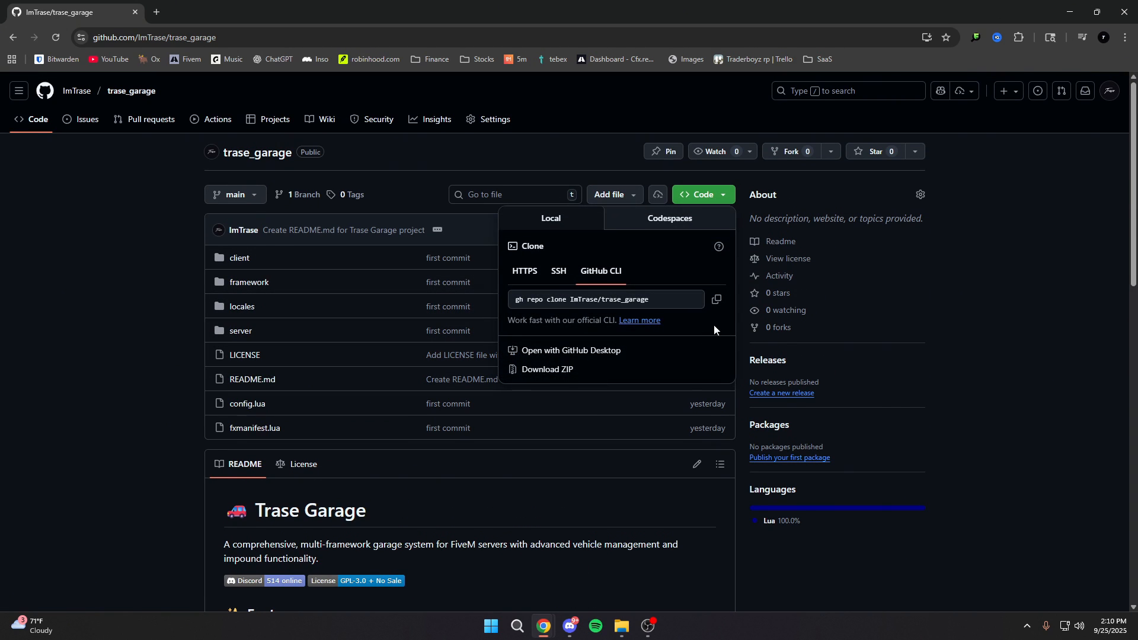
{"action": "left_click", "coordinate": [547, 374]}
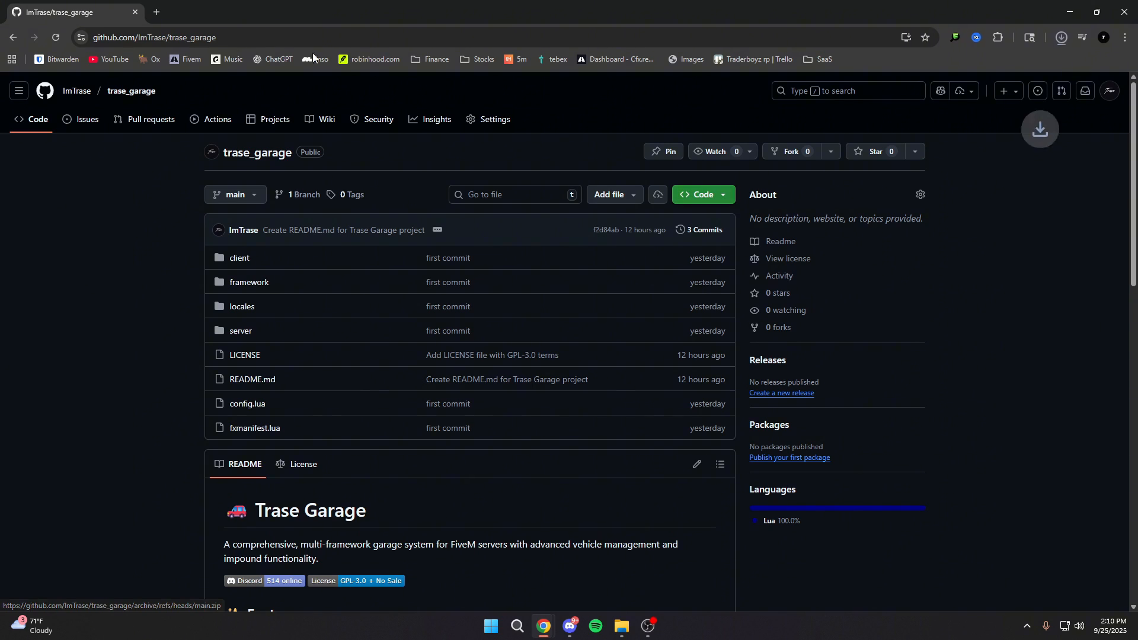
{"action": "left_click", "coordinate": [621, 631]}
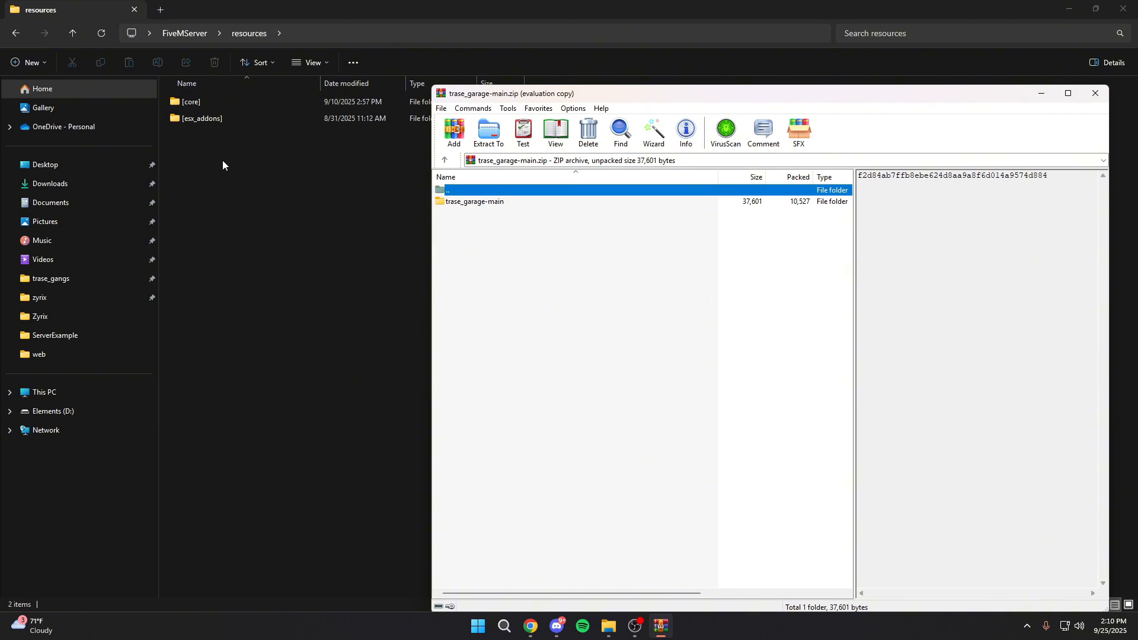
Step: Back in resources, create a new folder named [scripts]
{"action": "left_click", "coordinate": [1095, 93]}
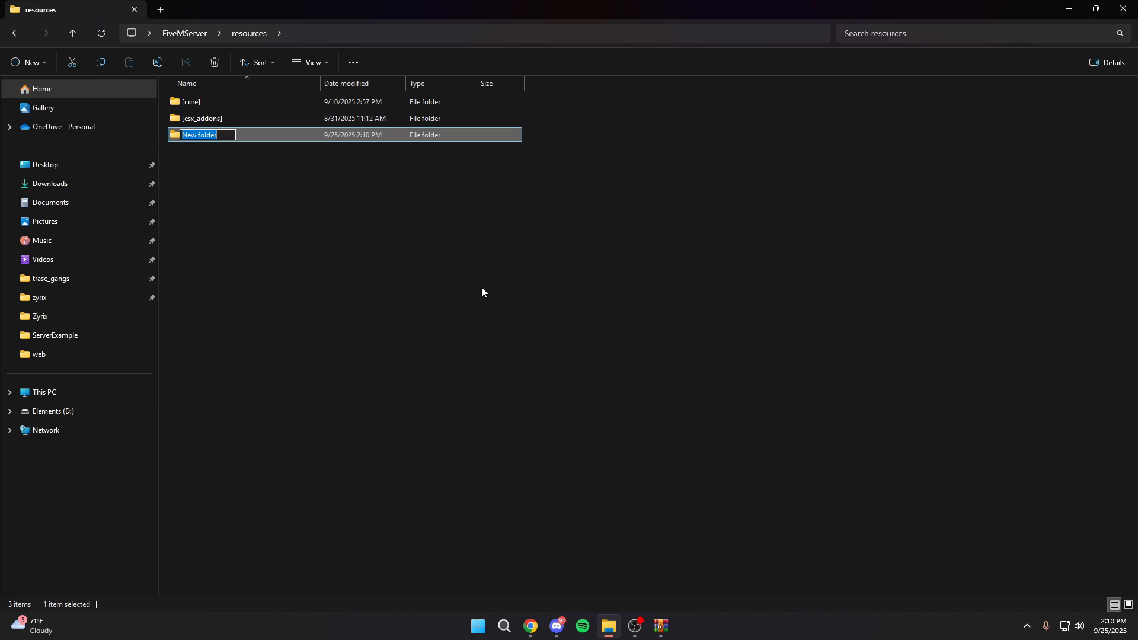
{"action": "type", "text": "[scripts]"}
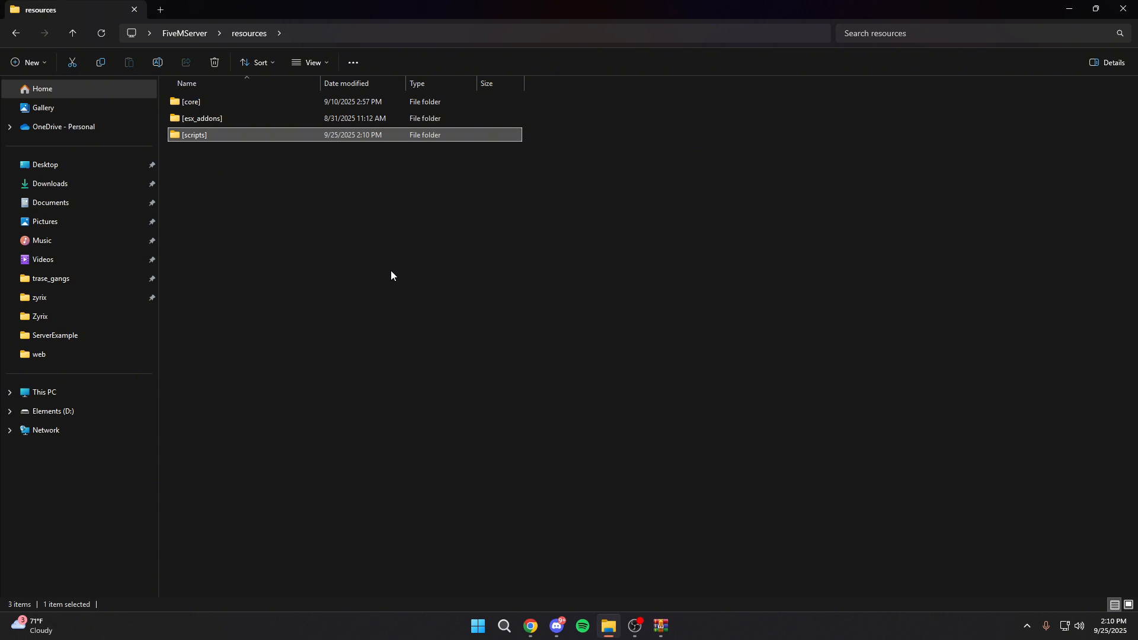
{"action": "mouse_move", "coordinate": [262, 122]}
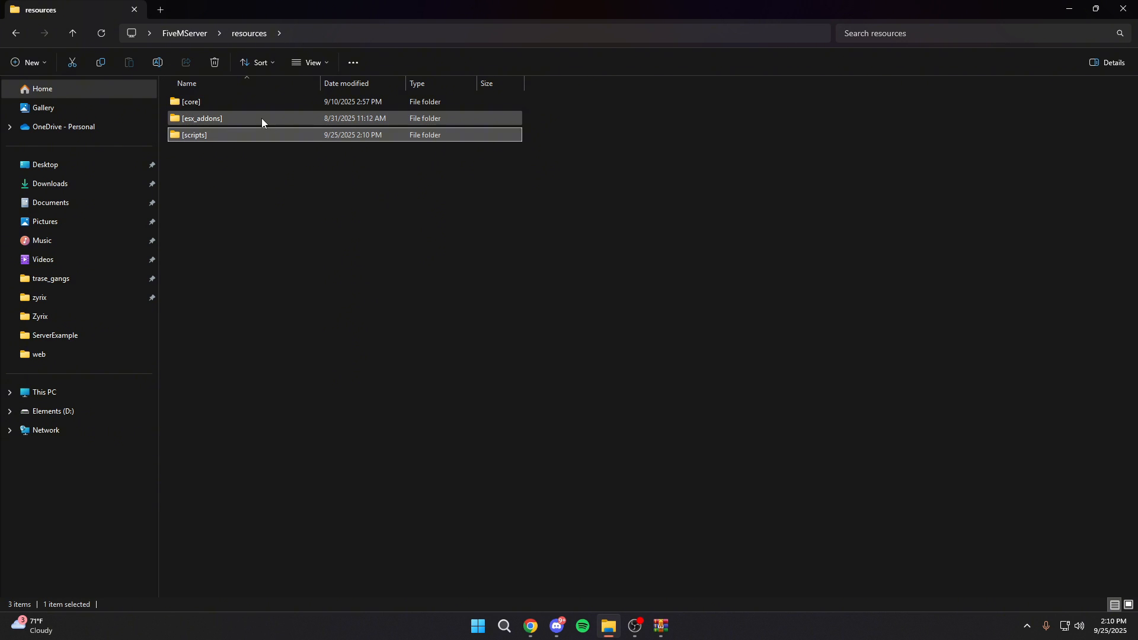
{"action": "double_click", "coordinate": [202, 119]}
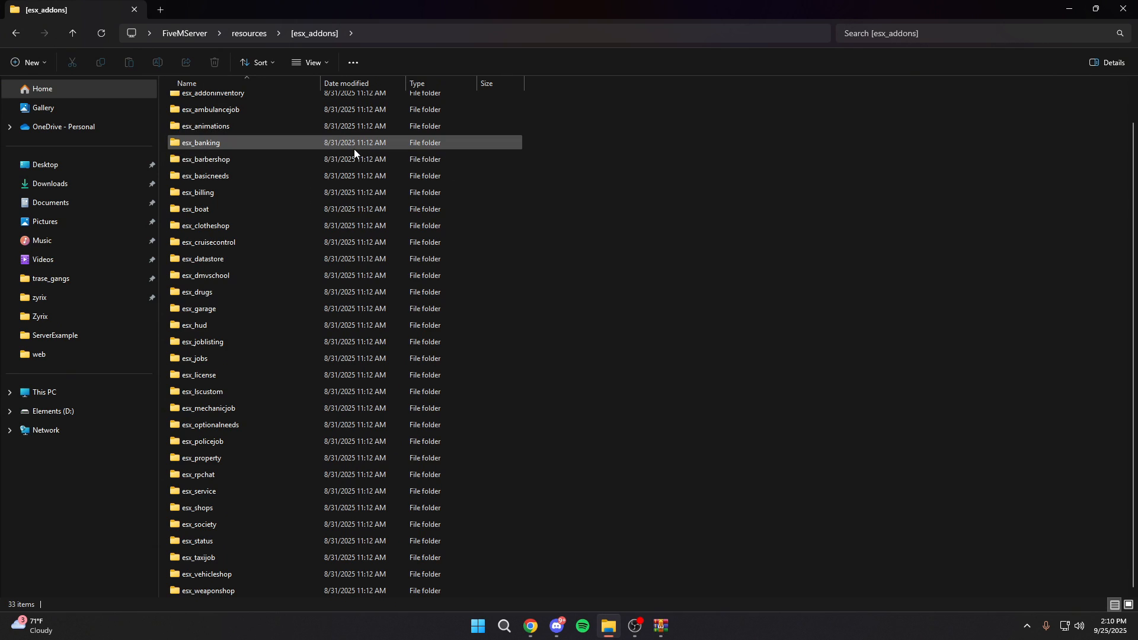
{"action": "mouse_move", "coordinate": [201, 143]}
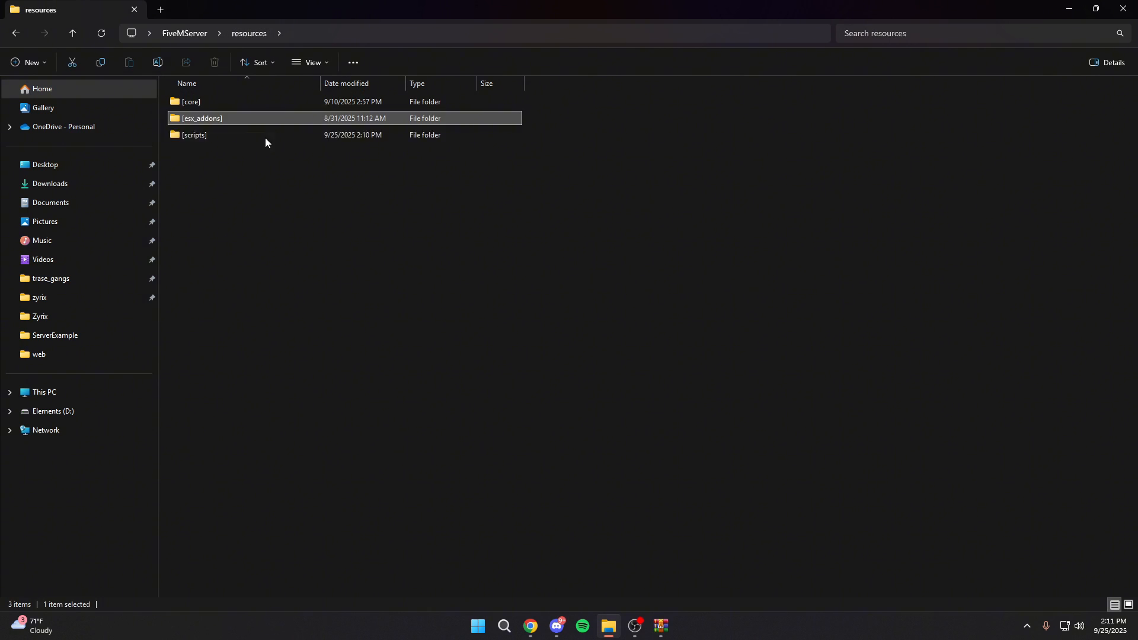
Step: Open [scripts] and extract the trase_garage-main folder into it from the archive
{"action": "left_click", "coordinate": [194, 135]}
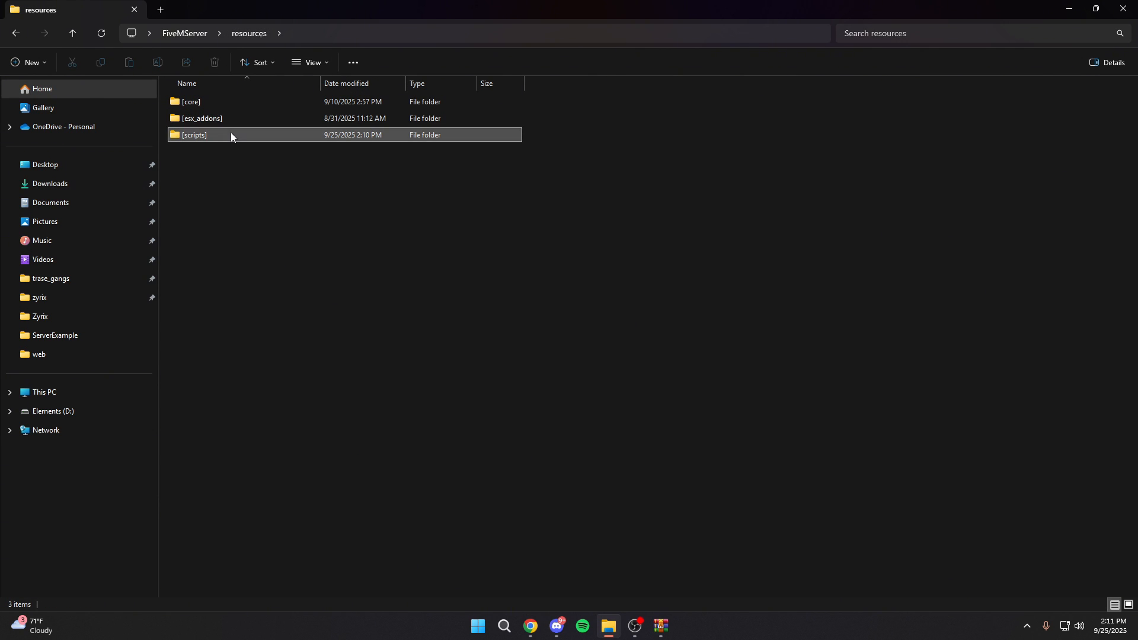
{"action": "double_click", "coordinate": [194, 135]}
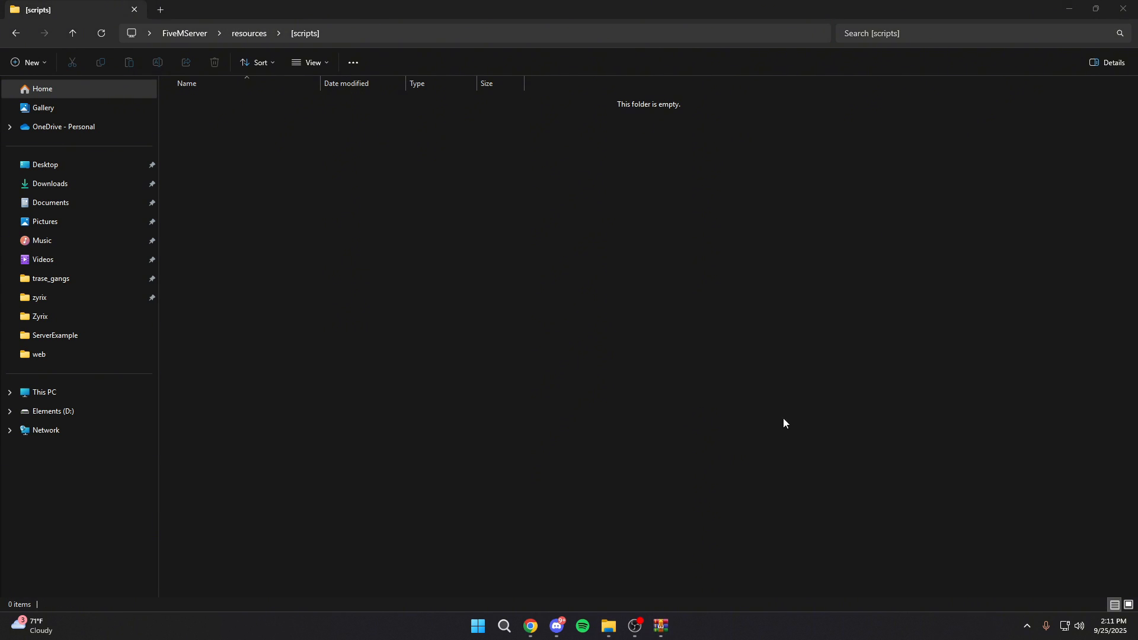
{"action": "left_click", "coordinate": [657, 630]}
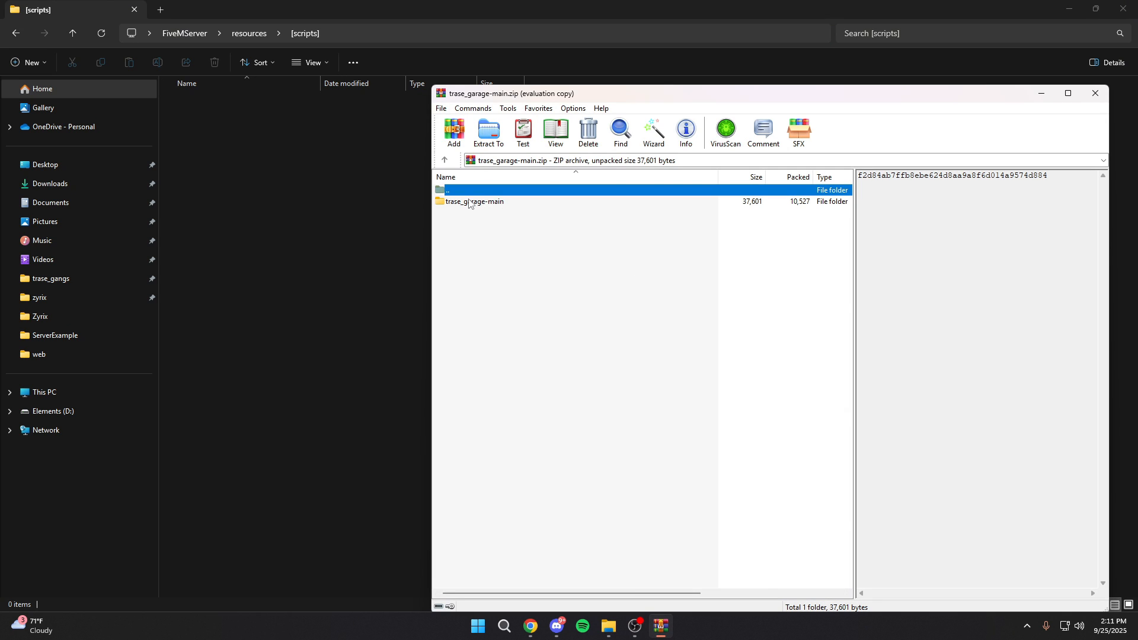
{"action": "left_click", "coordinate": [474, 201]}
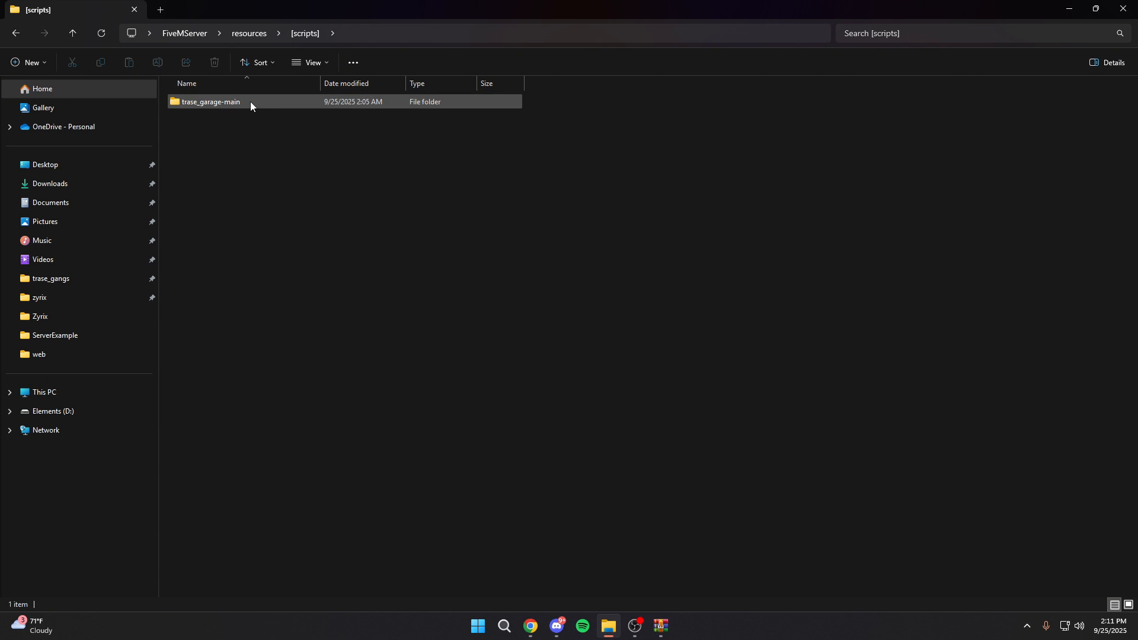
Step: Rename trase_garage-main to trase_garage and open it to view its files
{"action": "right_click", "coordinate": [211, 101]}
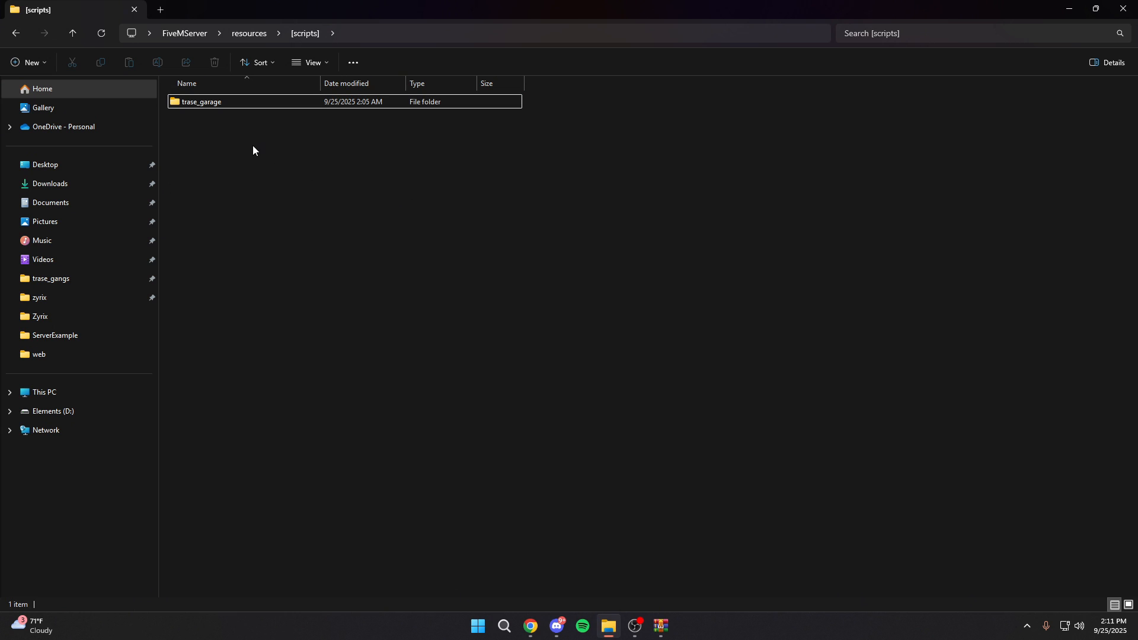
{"action": "mouse_move", "coordinate": [249, 128]}
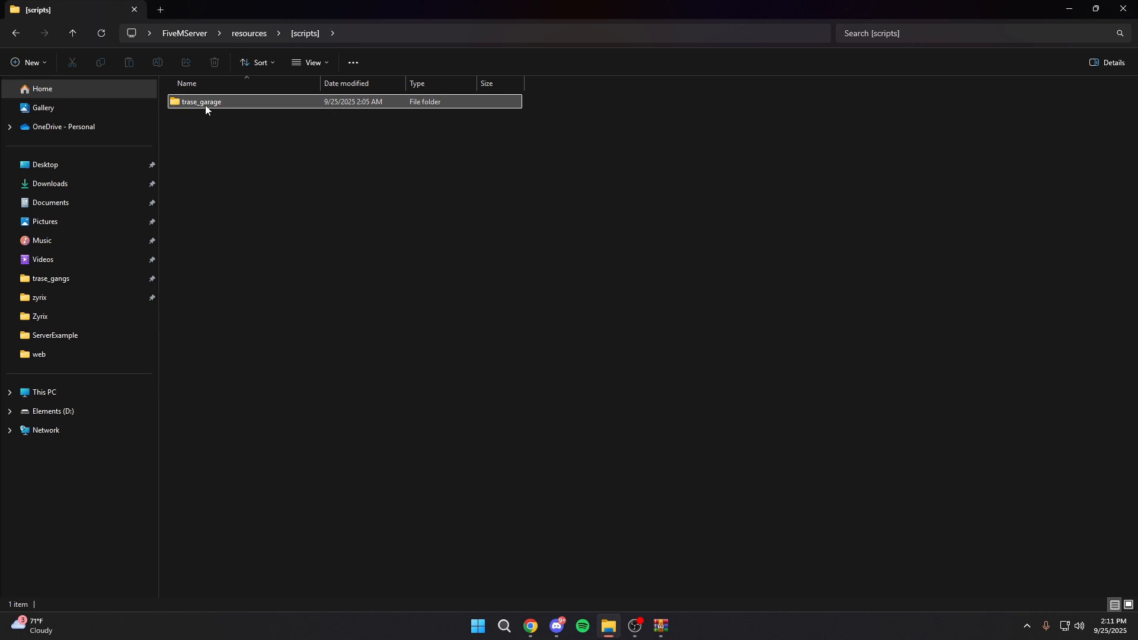
{"action": "double_click", "coordinate": [201, 101]}
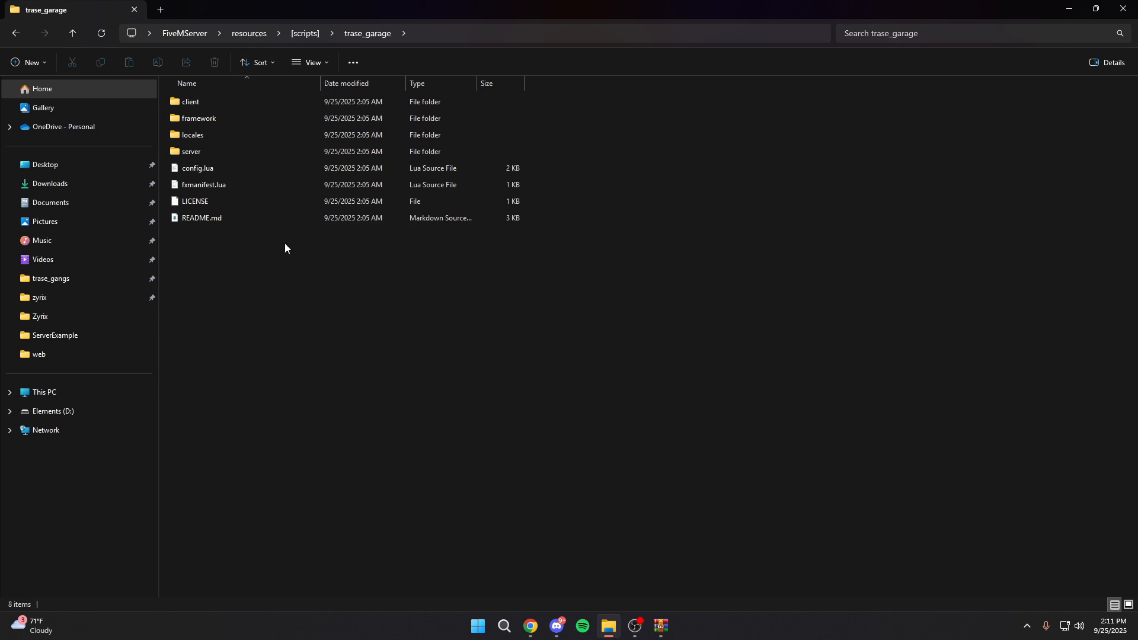
{"action": "left_click", "coordinate": [198, 168]}
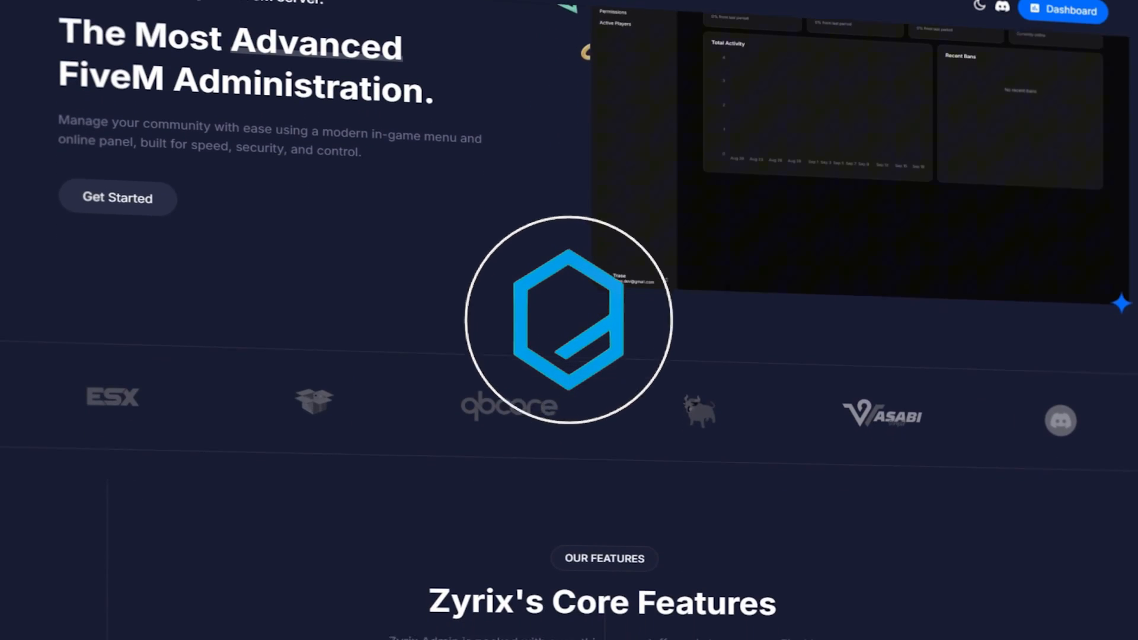
Step: Scroll the Zyrix Admin permissions page and open the Owner rank's Rank Settings
{"action": "scroll", "scroll_direction": "down", "scroll_amount": 3}
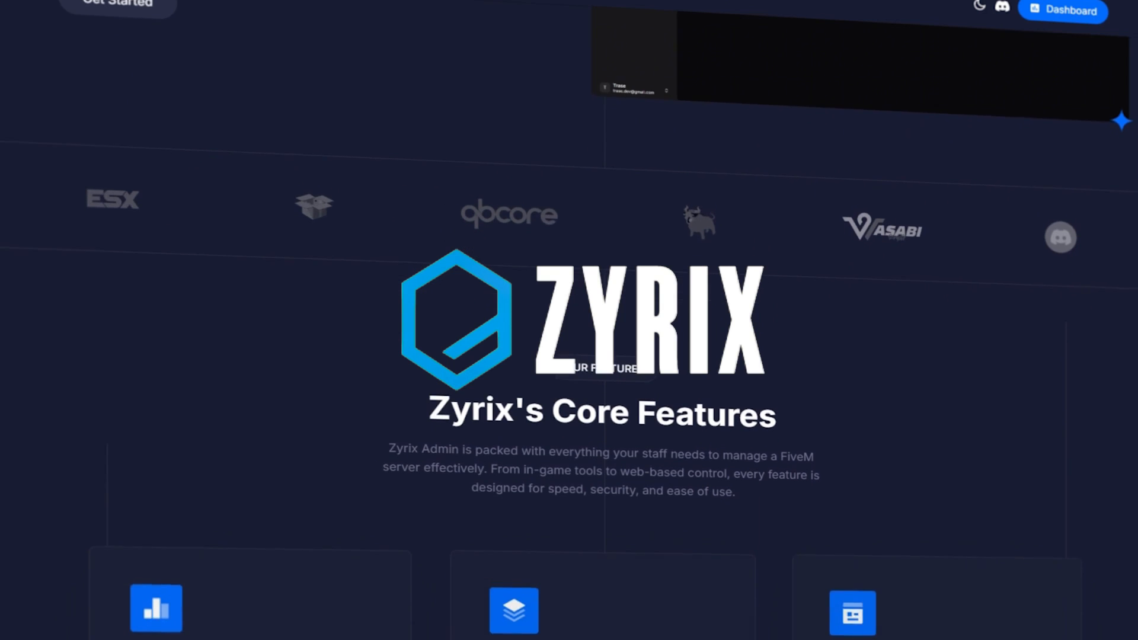
{"action": "scroll", "scroll_direction": "down", "scroll_amount": 3}
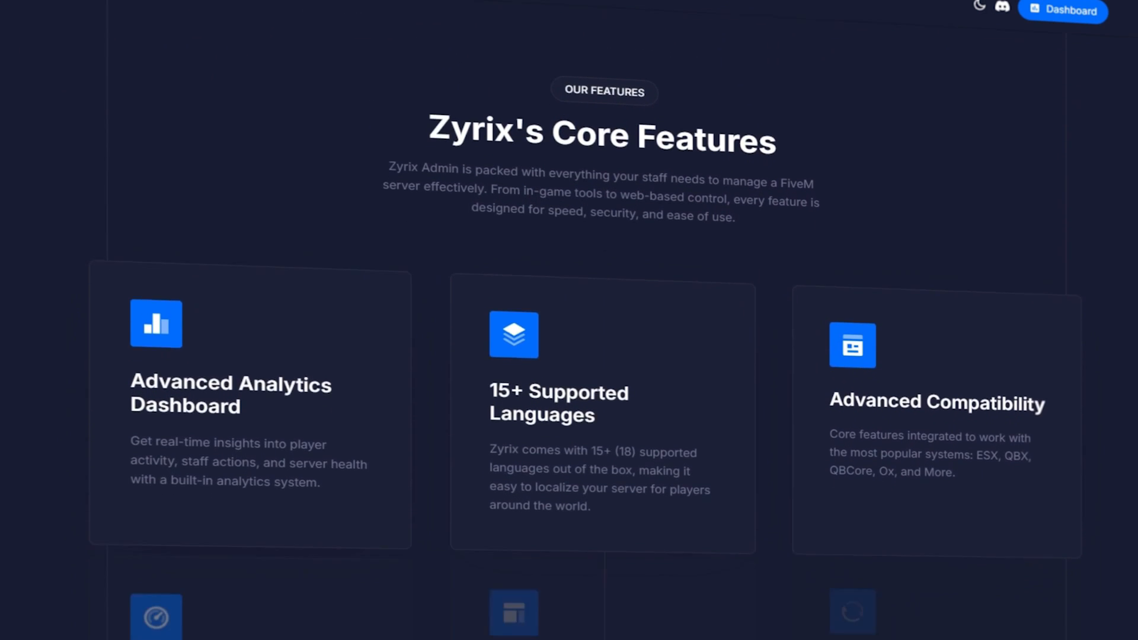
{"action": "scroll", "scroll_direction": "down", "scroll_amount": 3}
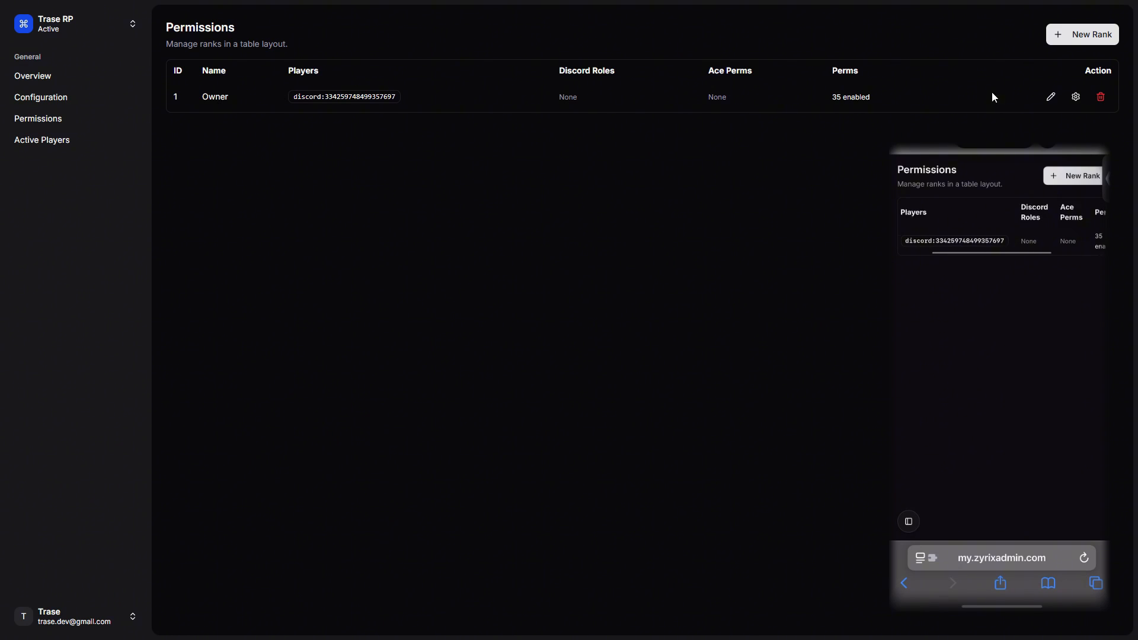
{"action": "left_click", "coordinate": [1050, 96]}
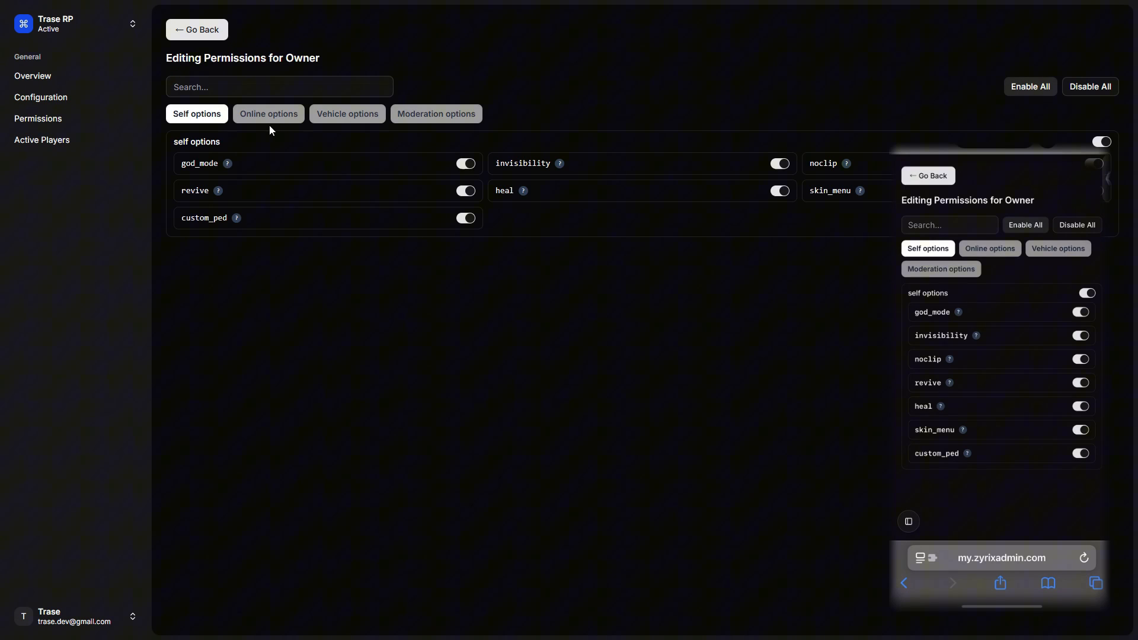
{"action": "left_click", "coordinate": [940, 268]}
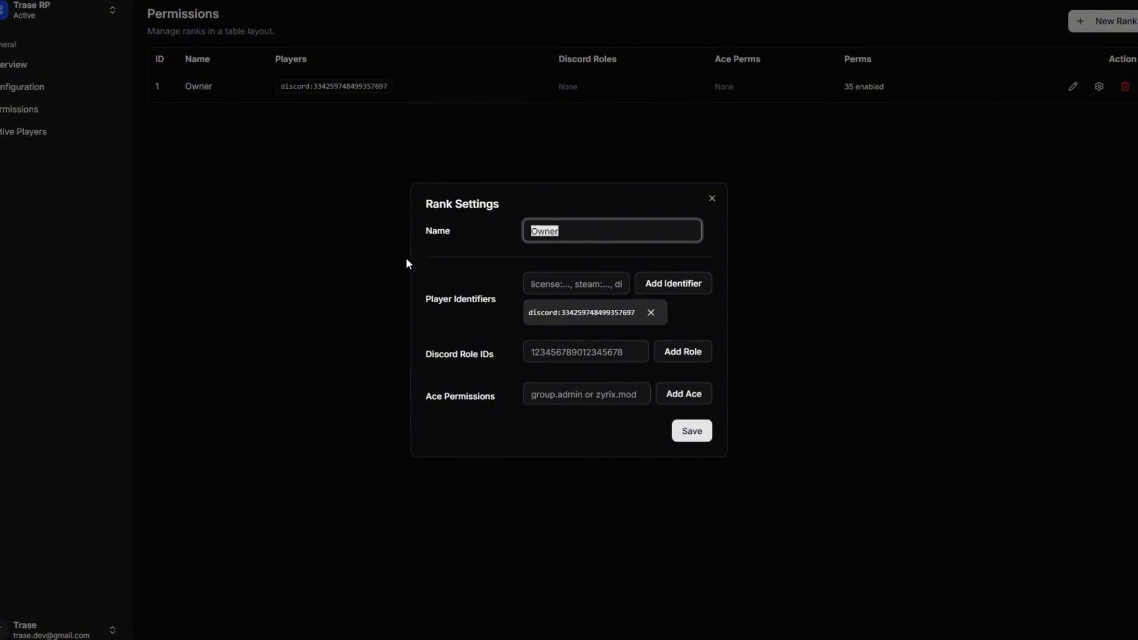
{"action": "scroll", "scroll_direction": "down", "scroll_amount": 3}
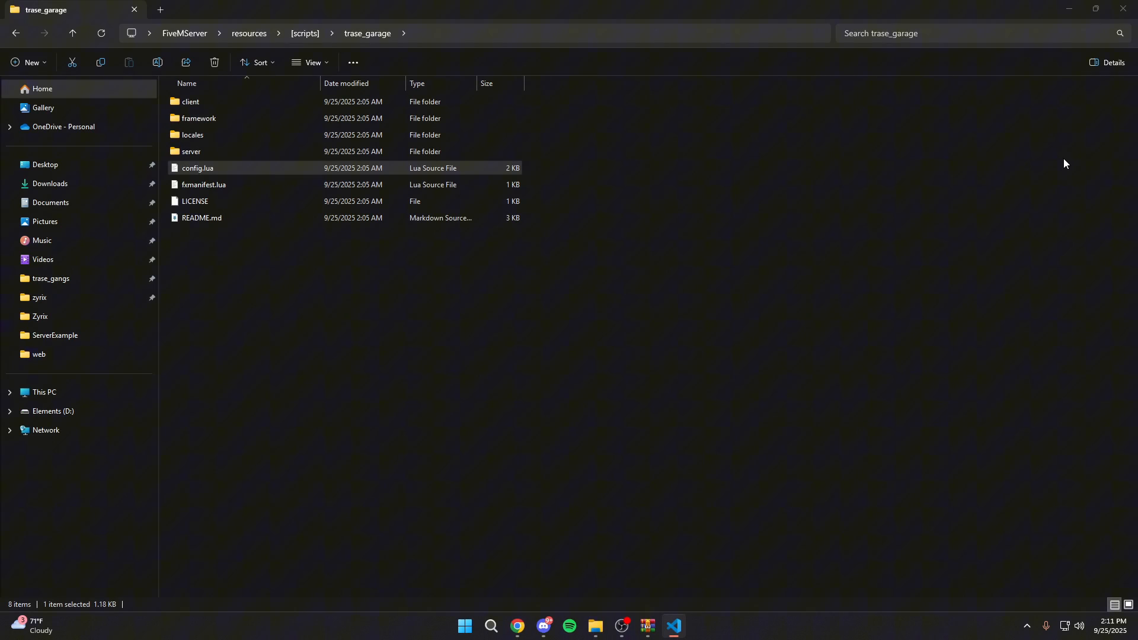
Step: Open trase_garage's config.lua in VS Code and type 'fasle' into a setting
{"action": "double_click", "coordinate": [197, 168]}
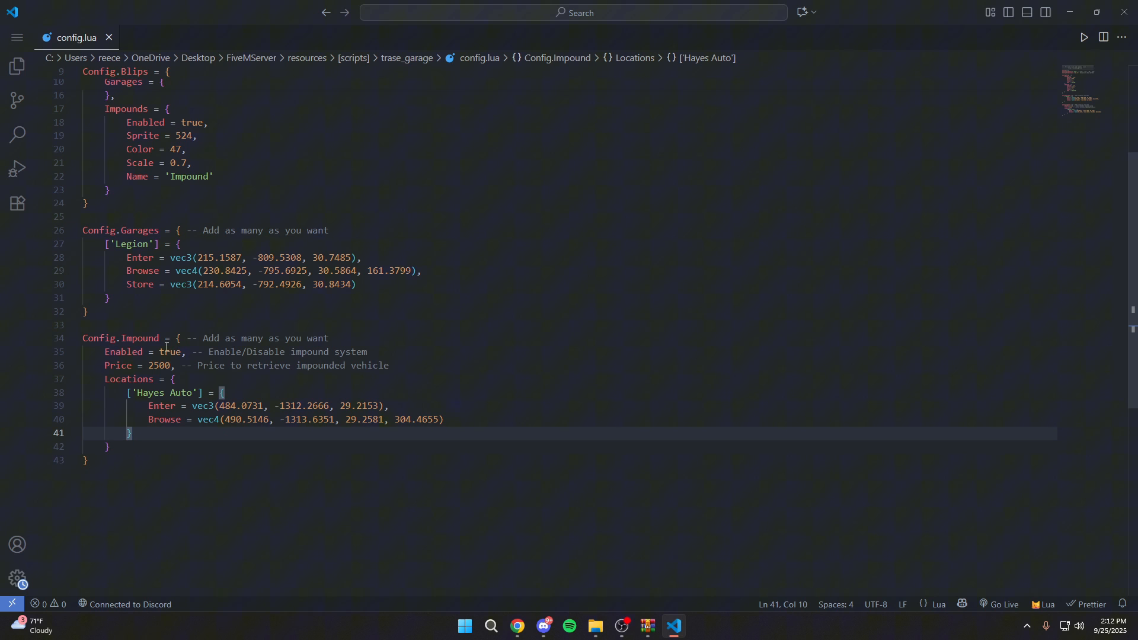
{"action": "type", "text": "fasle"}
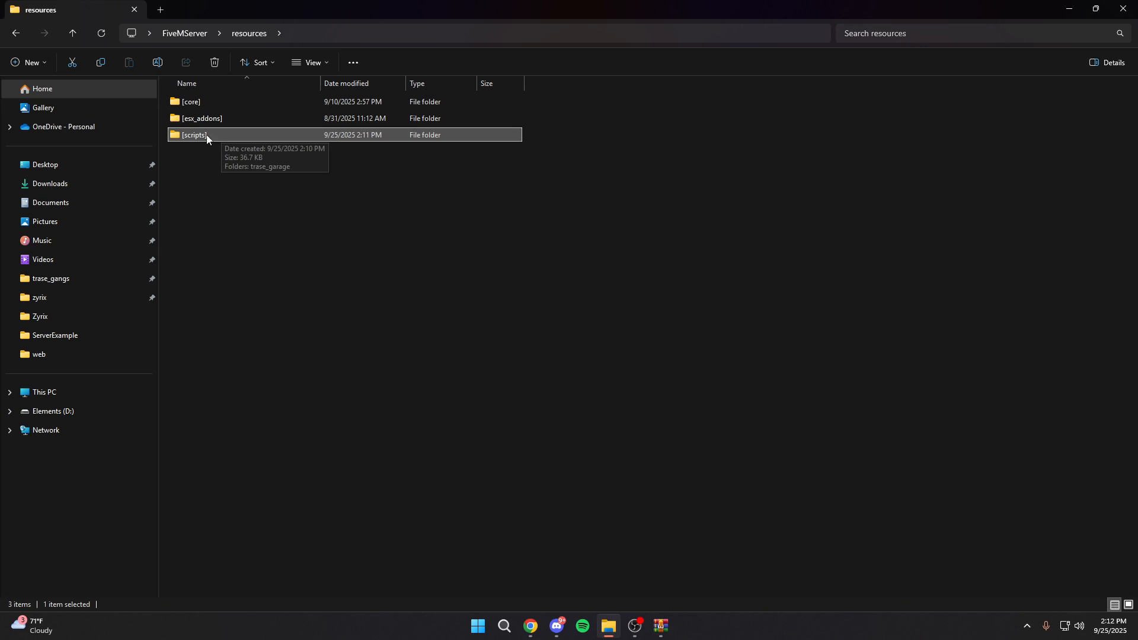
{"action": "mouse_move", "coordinate": [203, 143]}
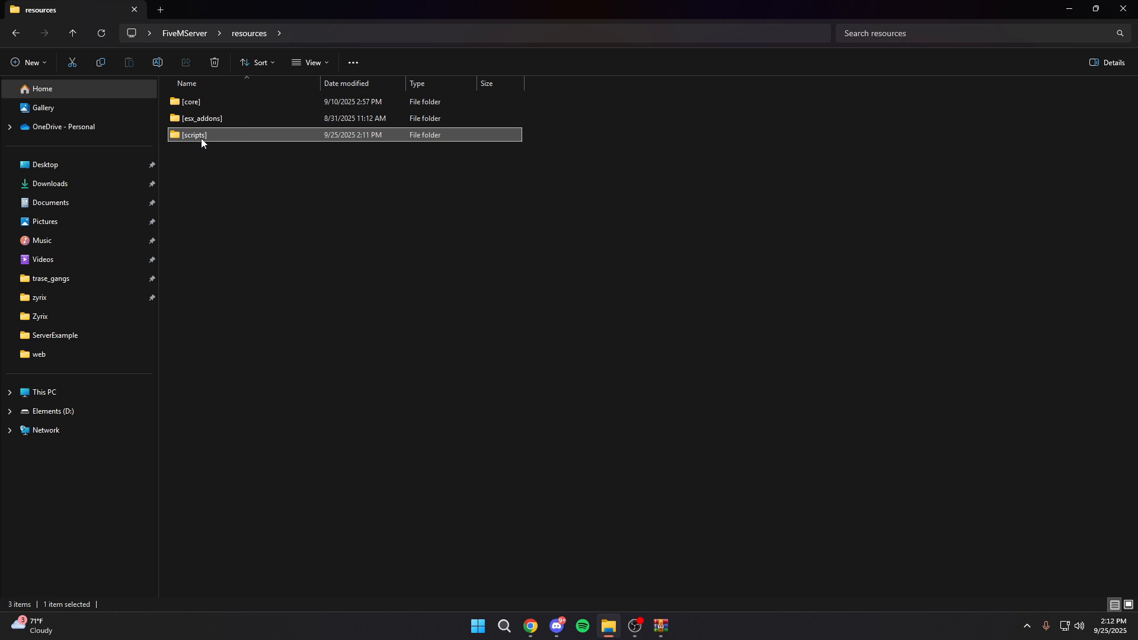
Step: Check that [scripts] contains trase_garage, then go up to FiveMServer and select server.cfg
{"action": "double_click", "coordinate": [194, 134]}
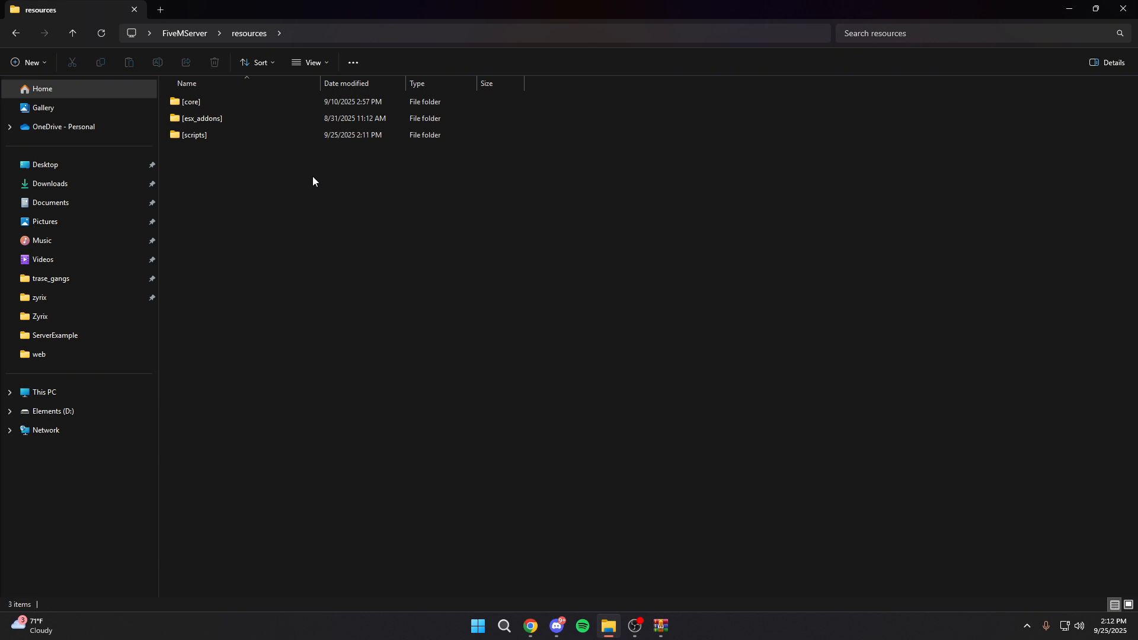
{"action": "left_click", "coordinate": [195, 134]}
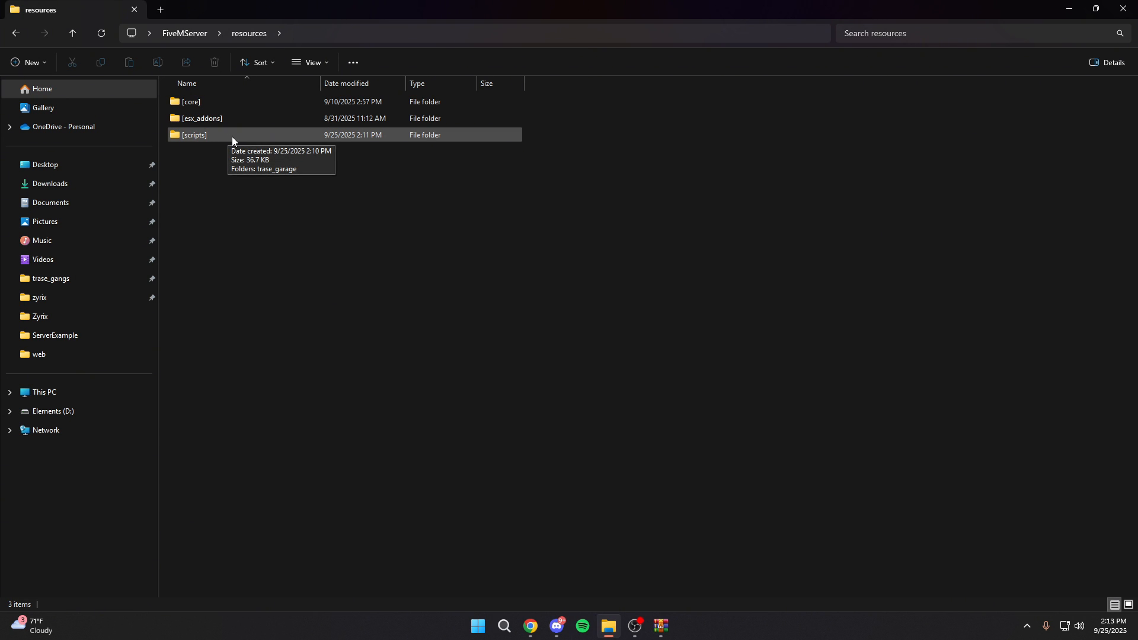
{"action": "left_click", "coordinate": [194, 135]}
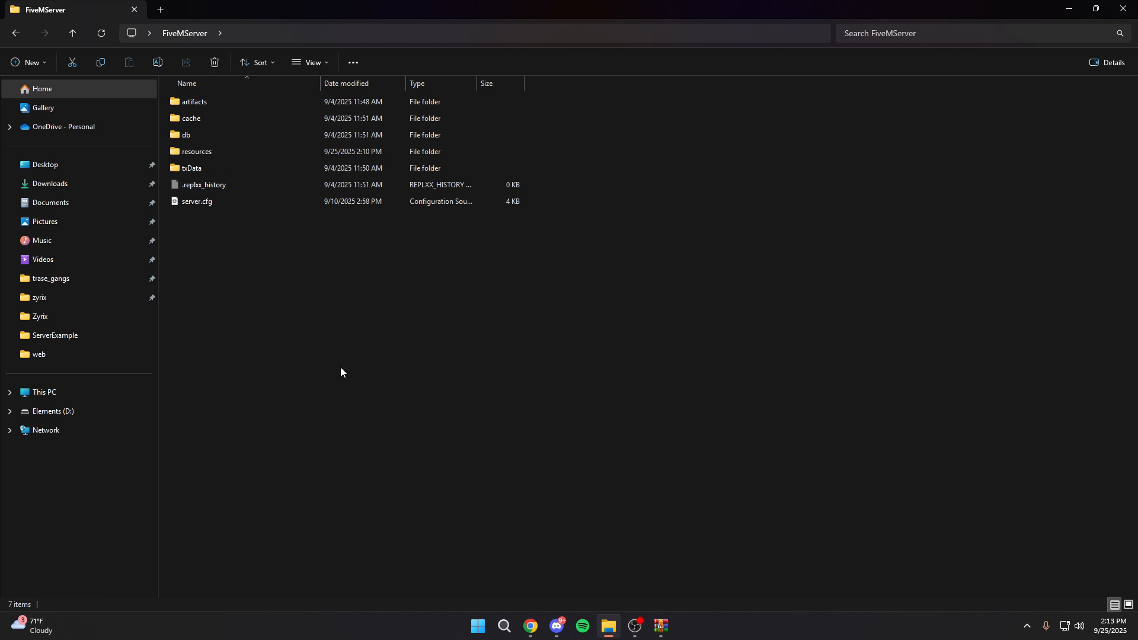
{"action": "left_click", "coordinate": [196, 201]}
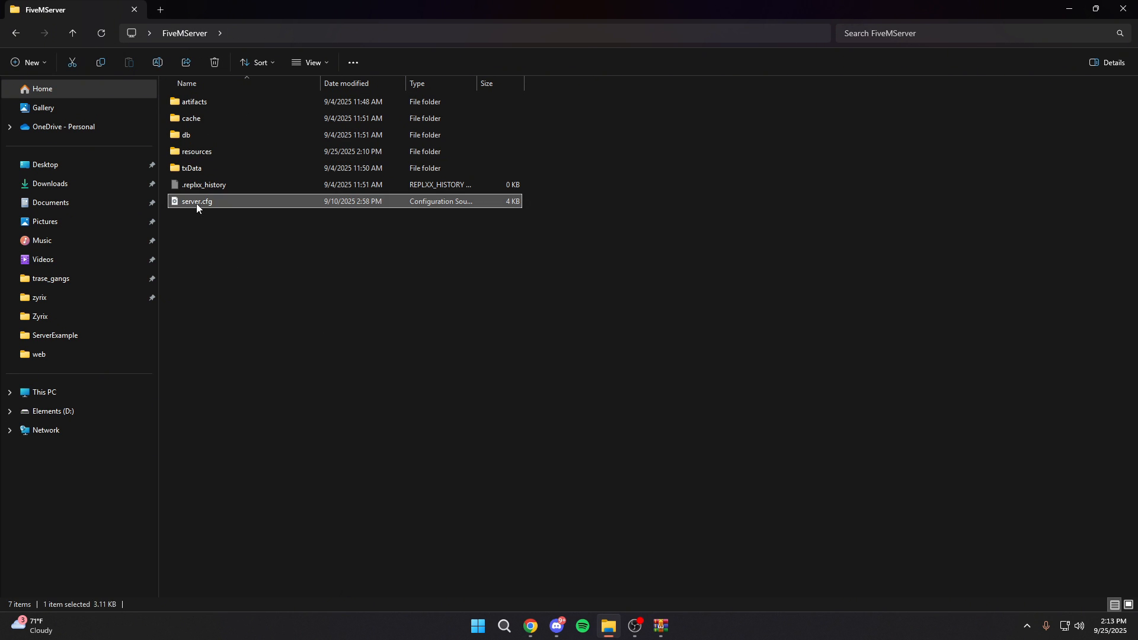
Step: In server.cfg, add a 'trase_garage' start line after esx_addons and dismiss Copilot's suggestion
{"action": "double_click", "coordinate": [197, 201]}
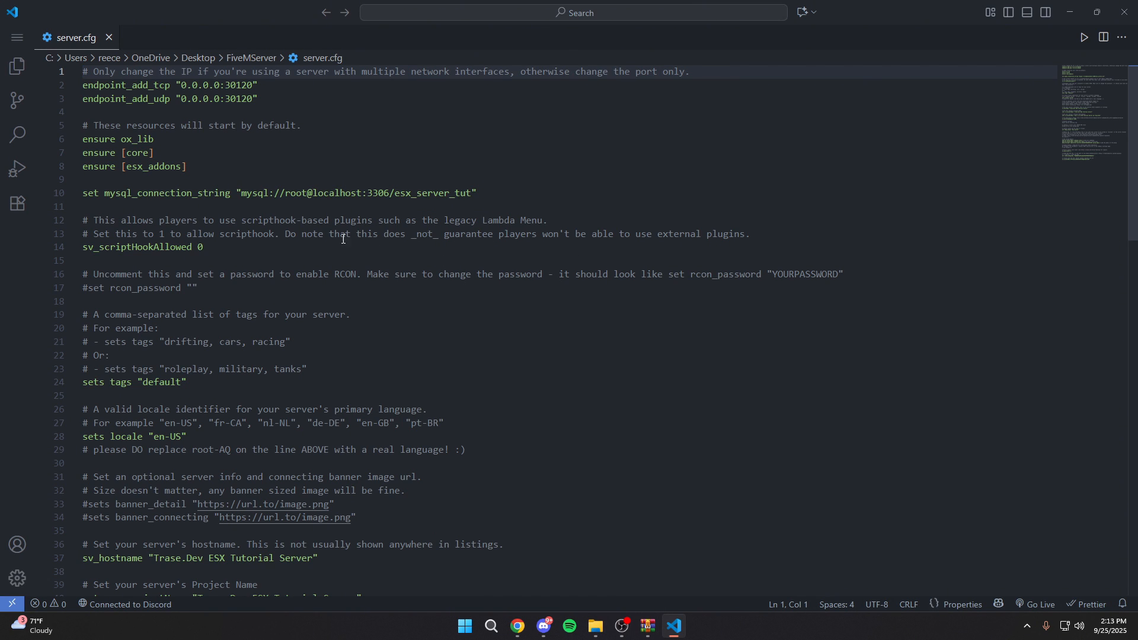
{"action": "double_click", "coordinate": [139, 166]}
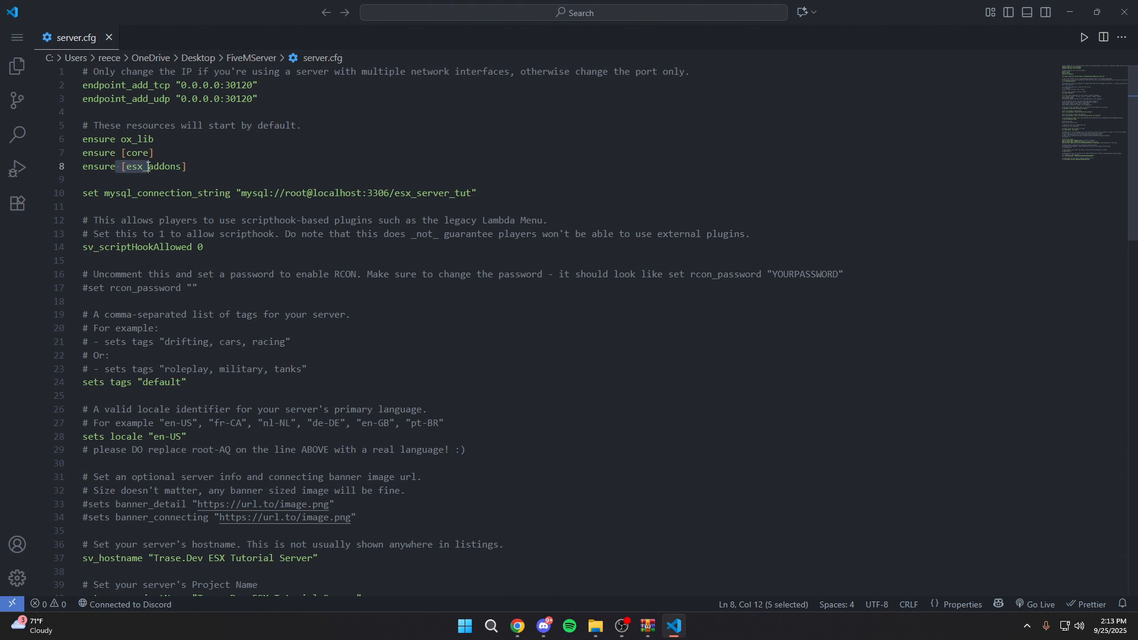
{"action": "left_click", "coordinate": [210, 166]}
{"action": "type", "text": "ensure [scripts"}
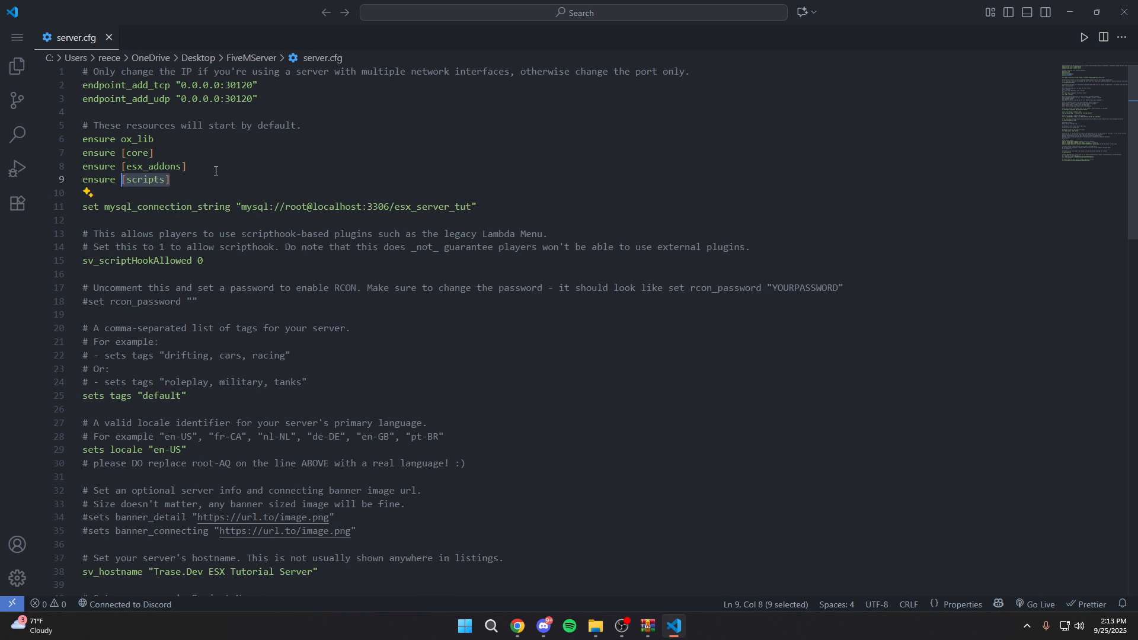
{"action": "type", "text": "trase_garage"}
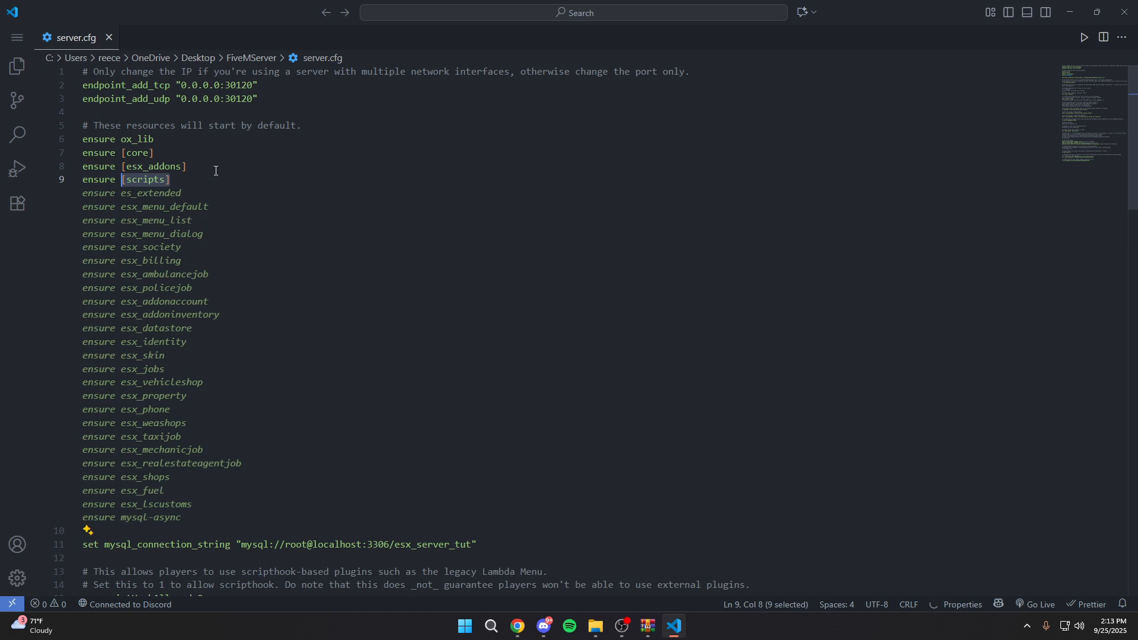
{"action": "left_click", "coordinate": [87, 179]}
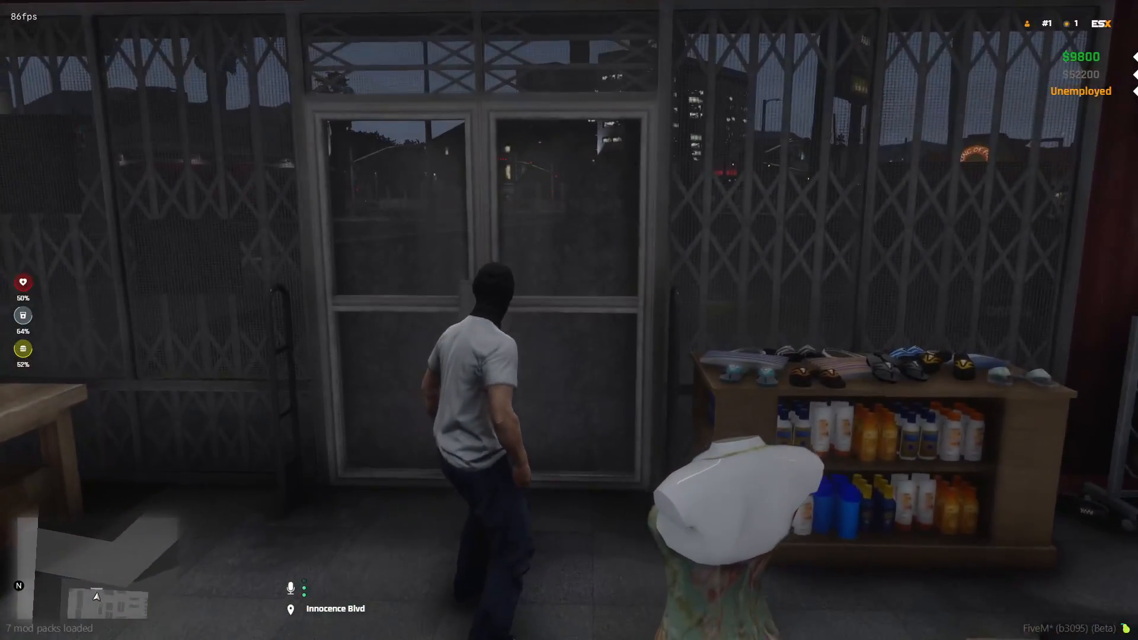
{"action": "key", "text": "m"}
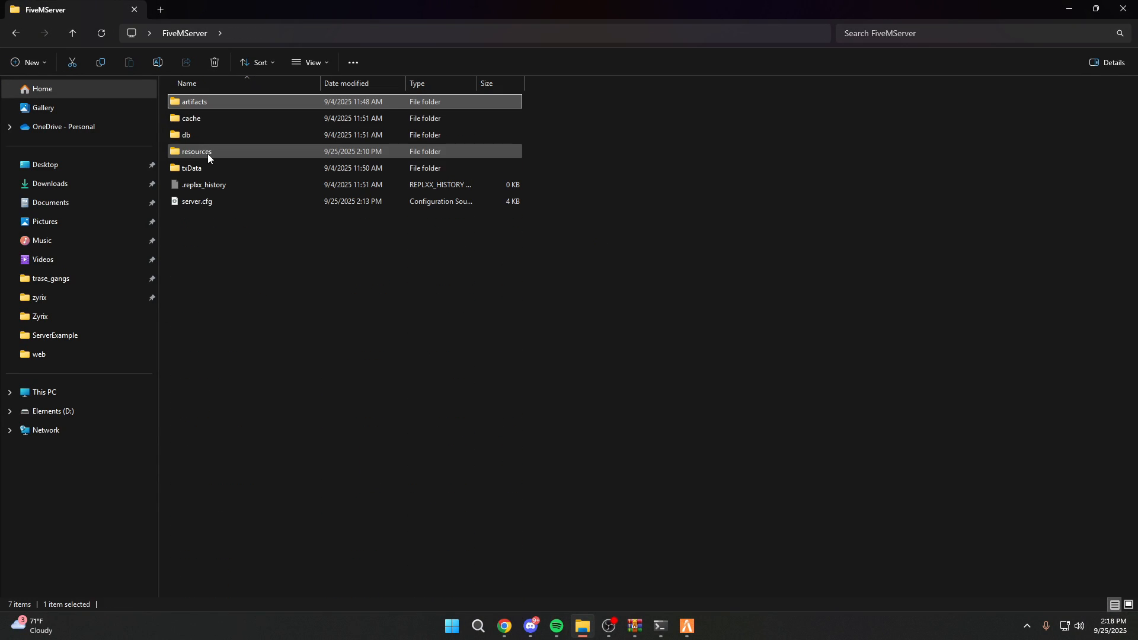
Step: Open resources, look inside [esx_addons], and go back
{"action": "double_click", "coordinate": [196, 151]}
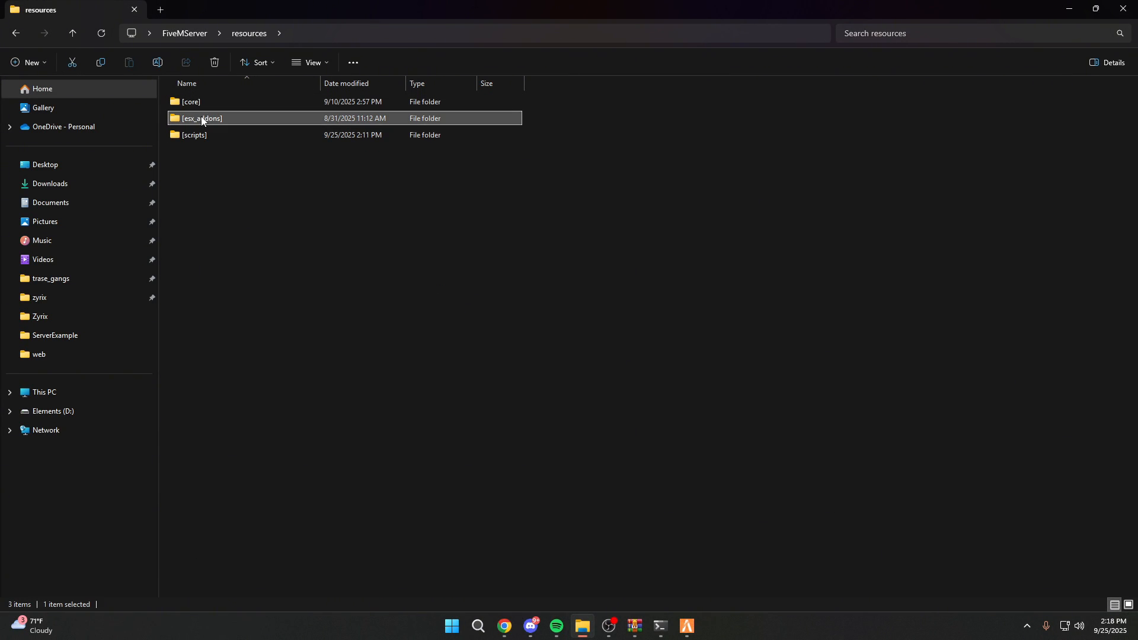
{"action": "double_click", "coordinate": [200, 119]}
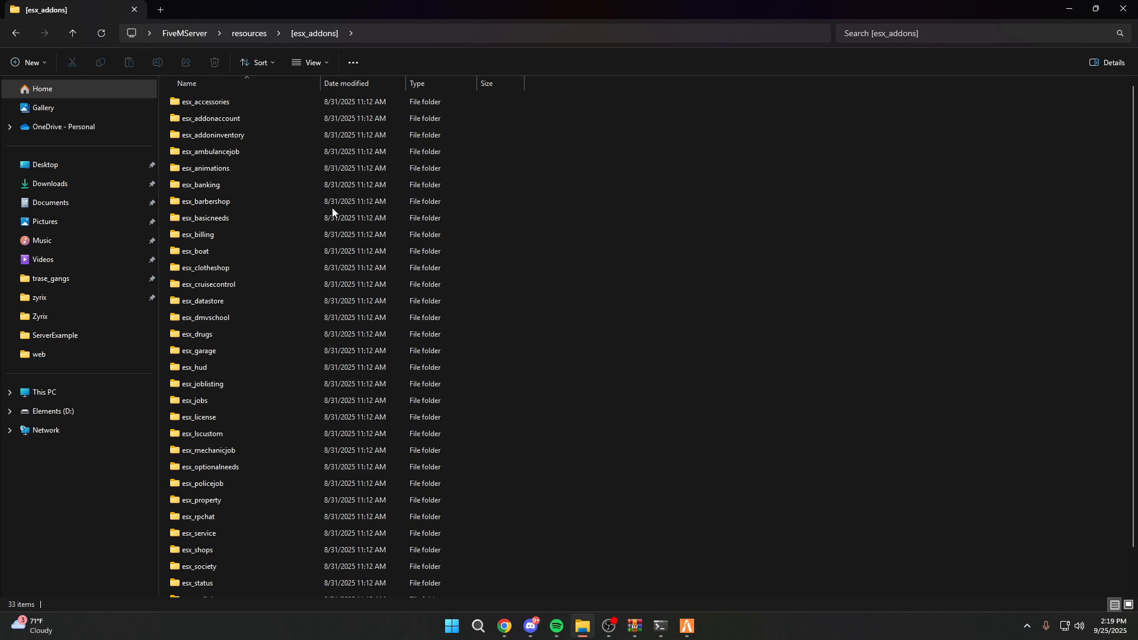
{"action": "left_click", "coordinate": [200, 350]}
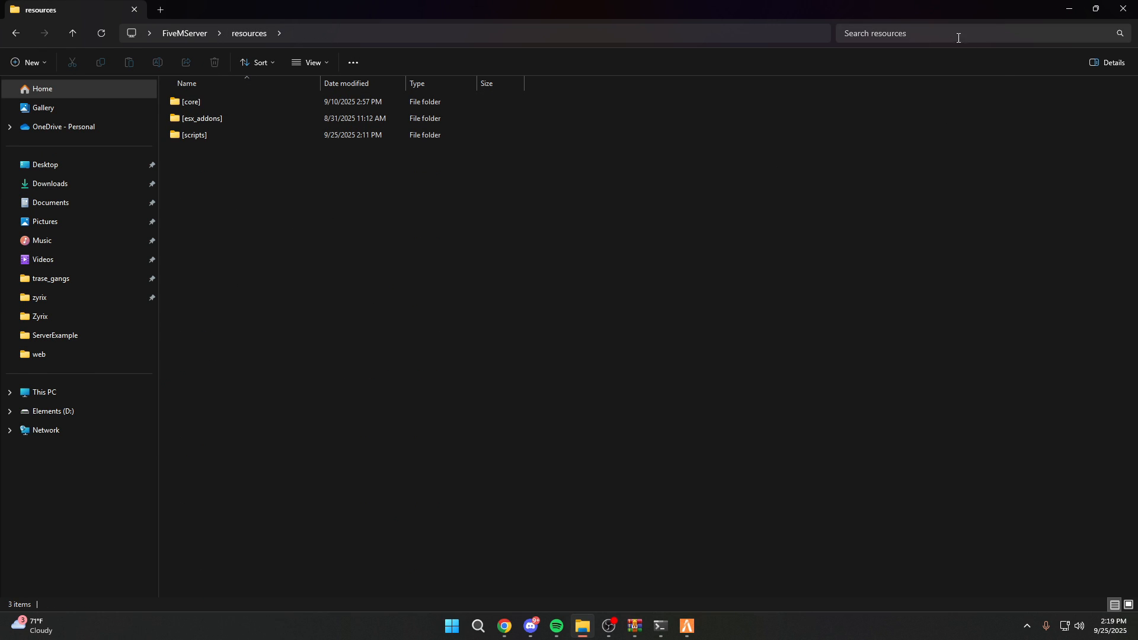
Step: Search resources for 'garage' and pick an action from the esx_garage result's context menu
{"action": "type", "text": "garage"}
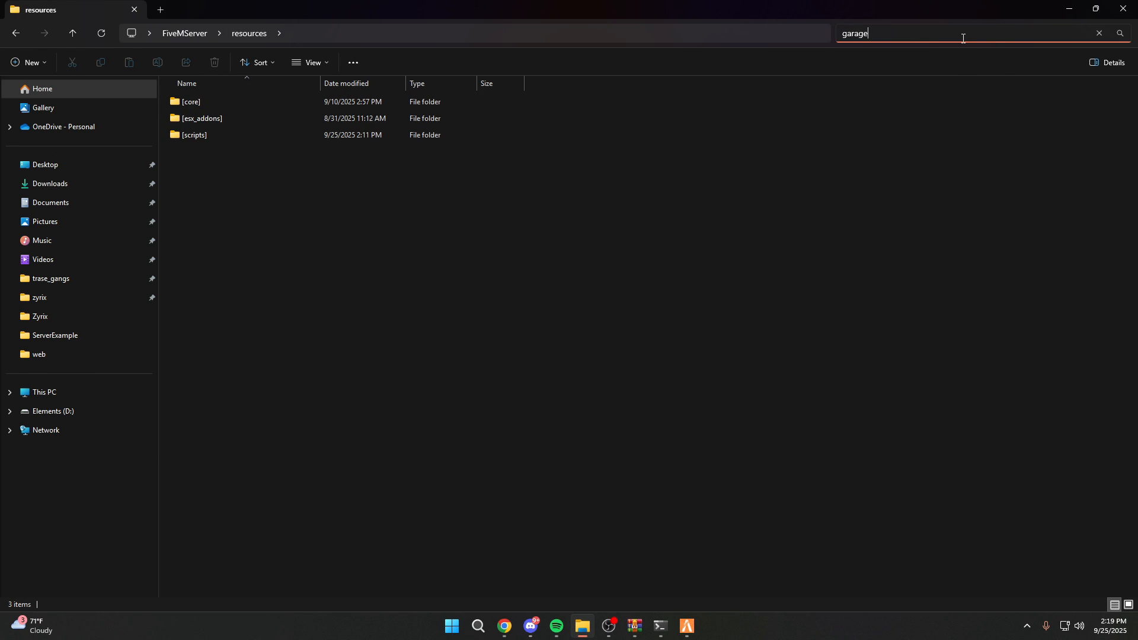
{"action": "key", "text": "Enter"}
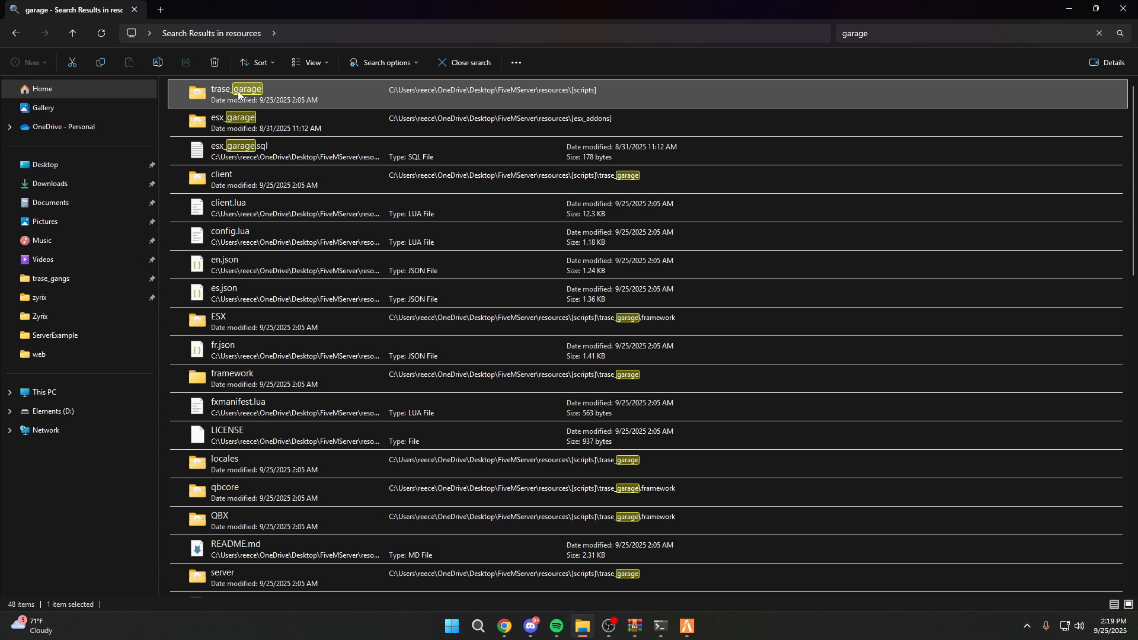
{"action": "left_click", "coordinate": [287, 122]}
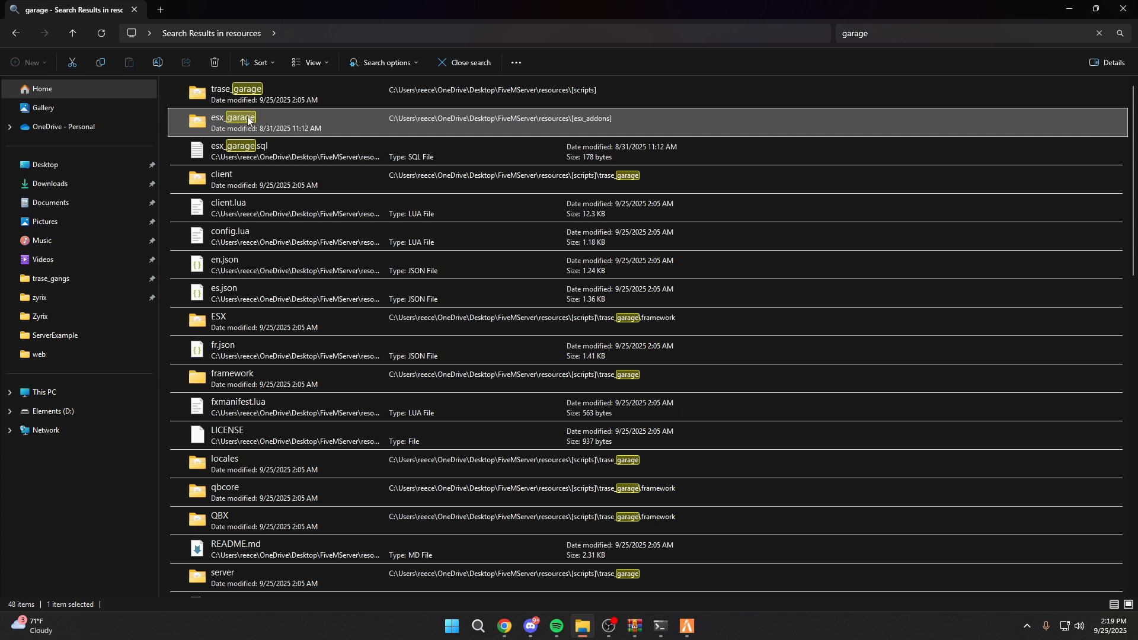
{"action": "right_click", "coordinate": [234, 122]}
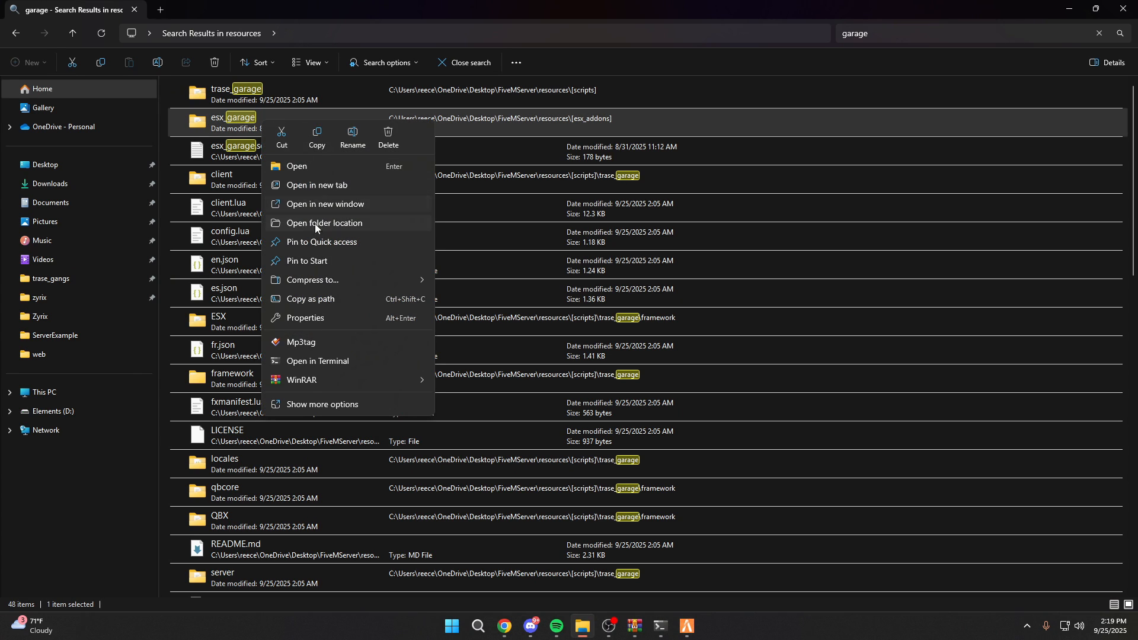
{"action": "left_click", "coordinate": [324, 222]}
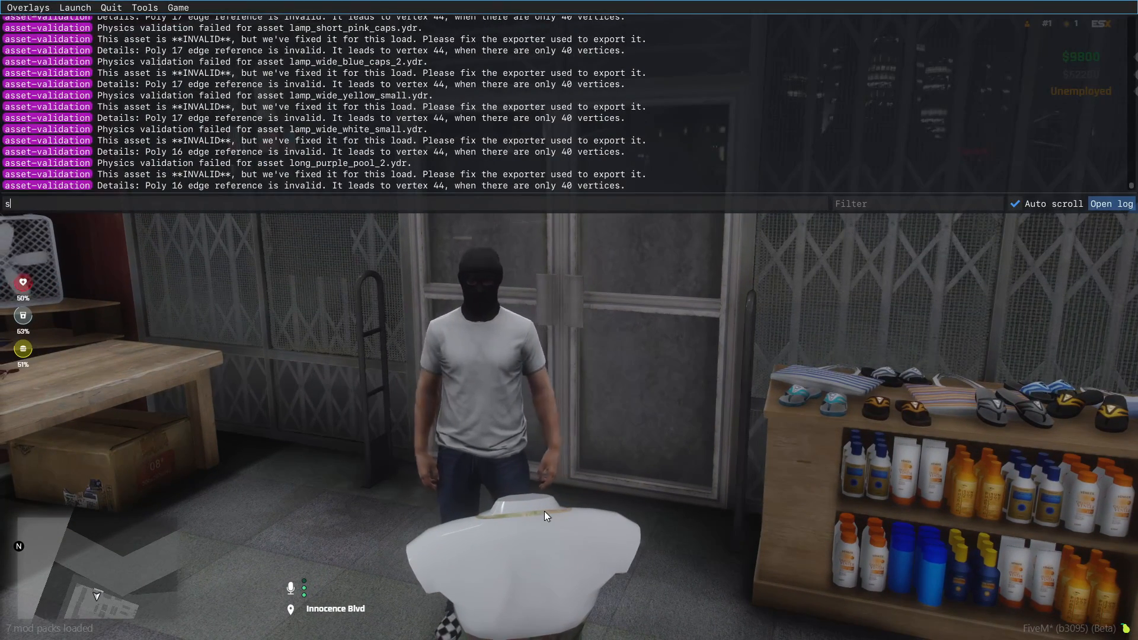
Step: Enter 'stop esx_garage' in the F8 console and show the map's blip legend
{"action": "type", "text": "top esx_garage"}
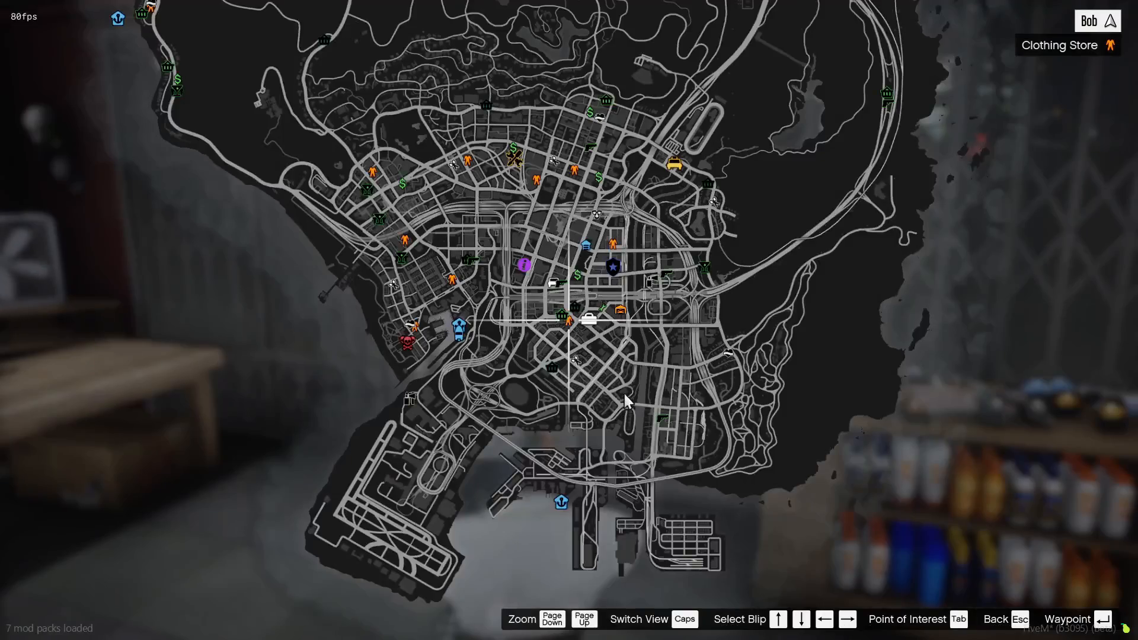
{"action": "key", "text": "Tab"}
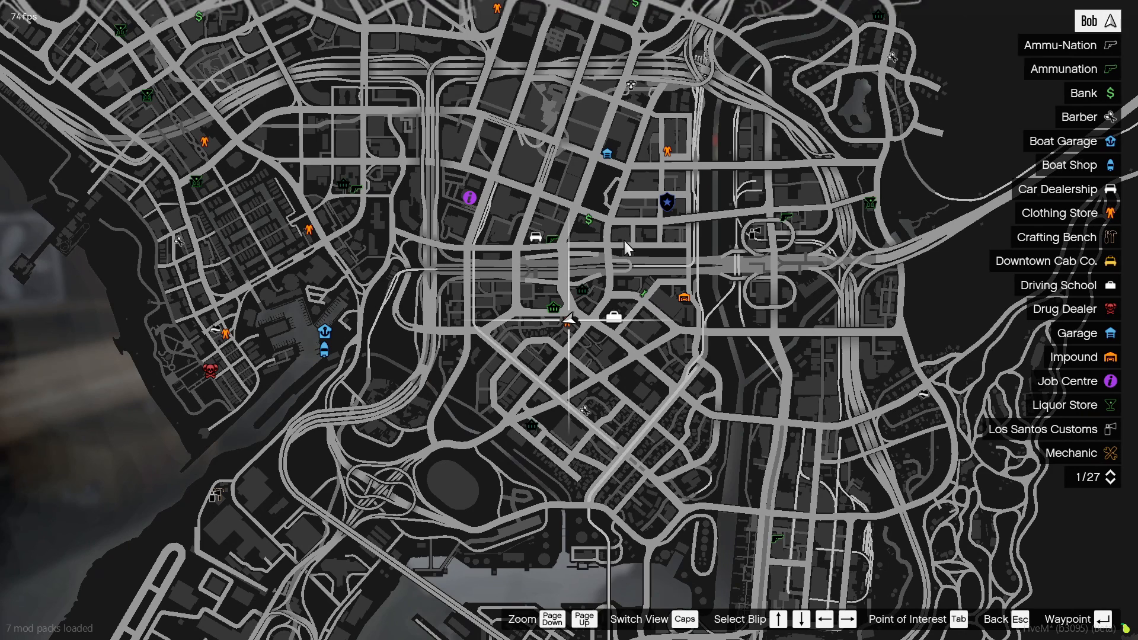
{"action": "mouse_move", "coordinate": [630, 304]}
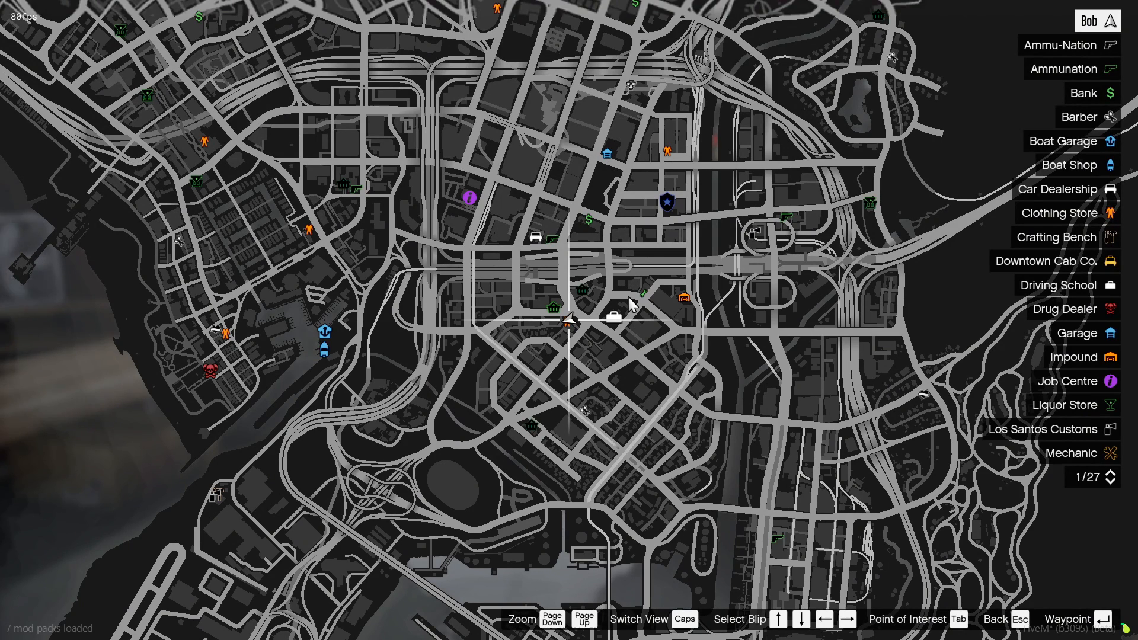